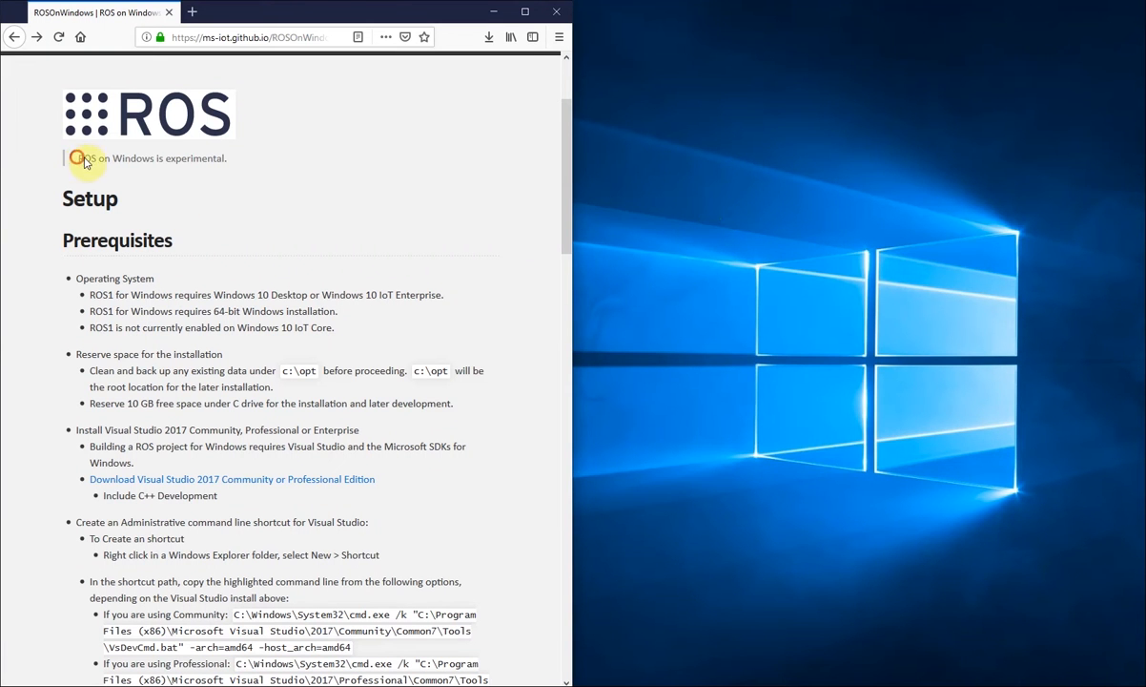
mouse_move(158, 158)
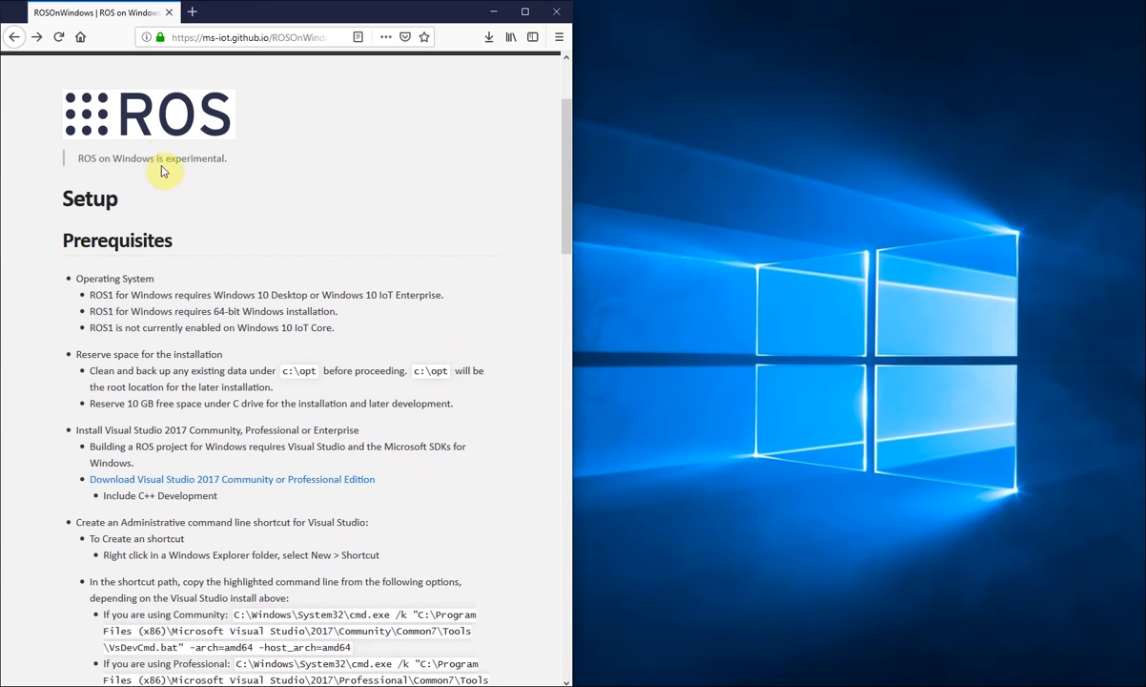
mouse_move(288, 241)
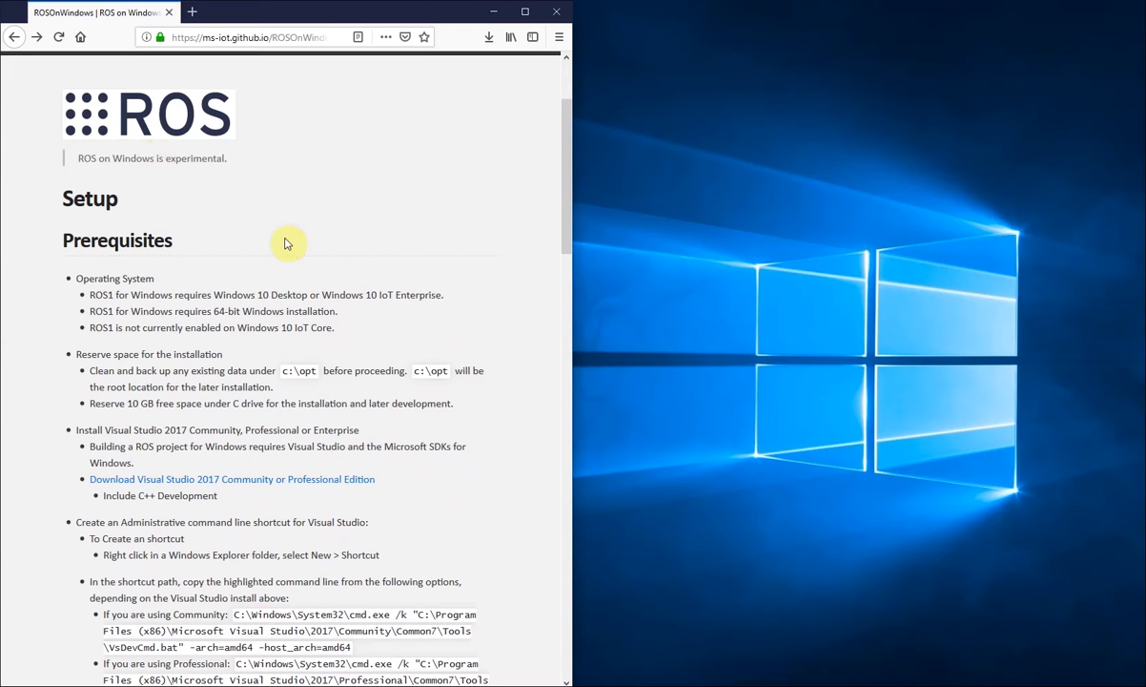
mouse_move(373, 200)
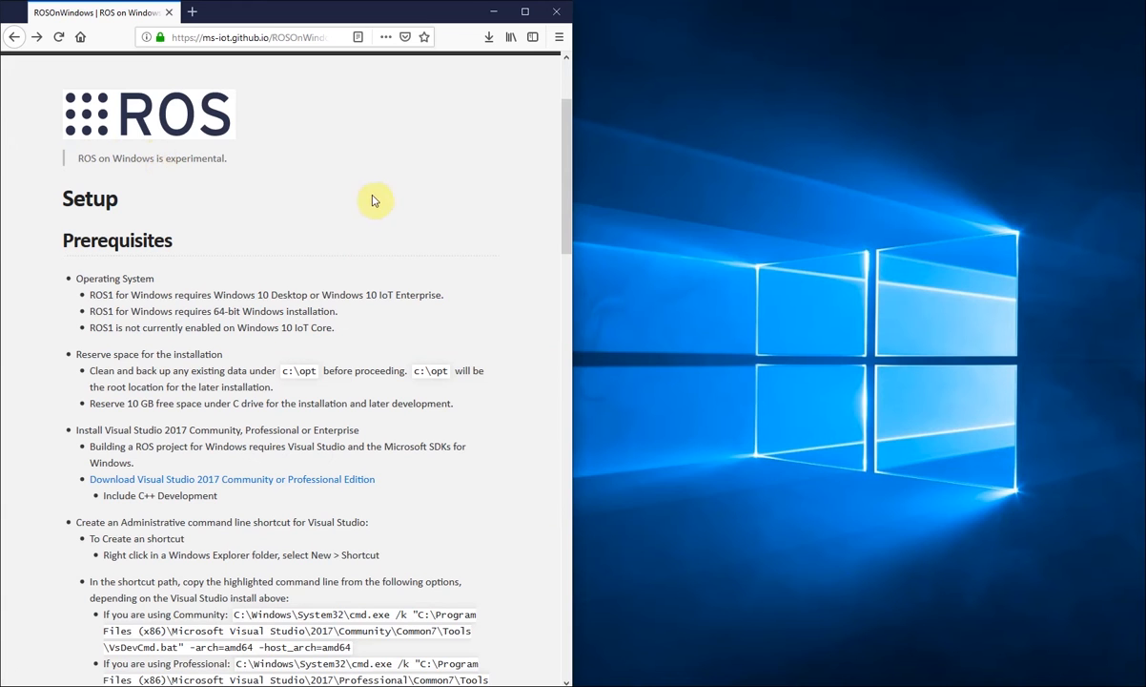
mouse_move(229, 270)
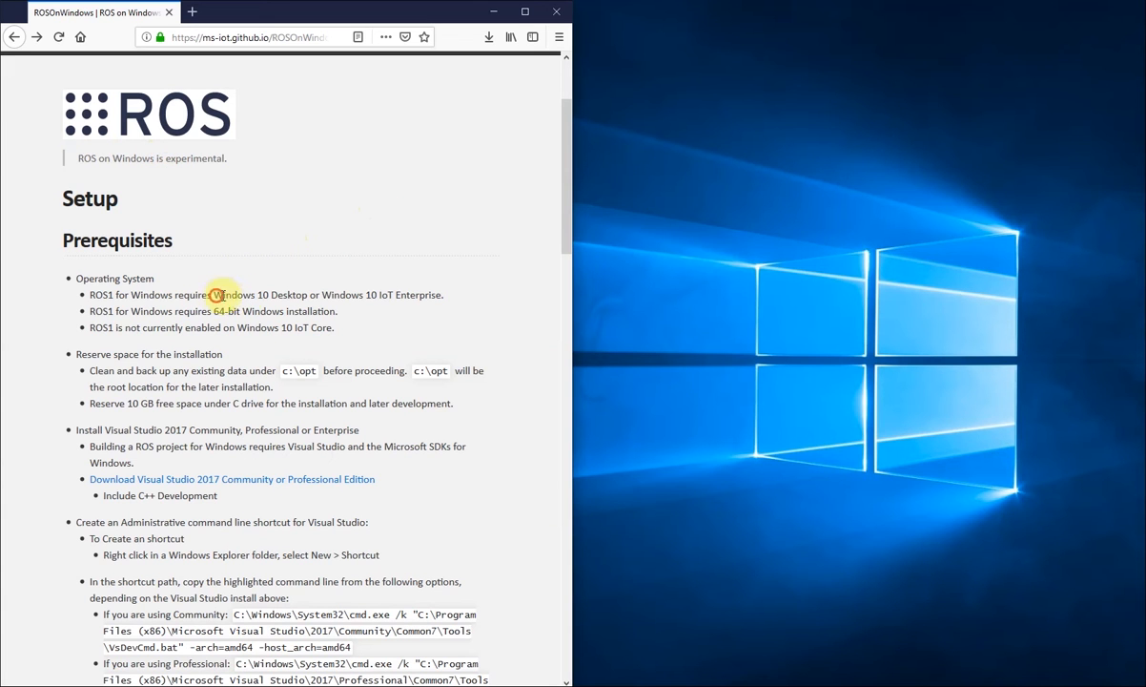
Open System > About to confirm a 64-bit Windows 10 Pro, version 1809 system.
double_click(225, 310)
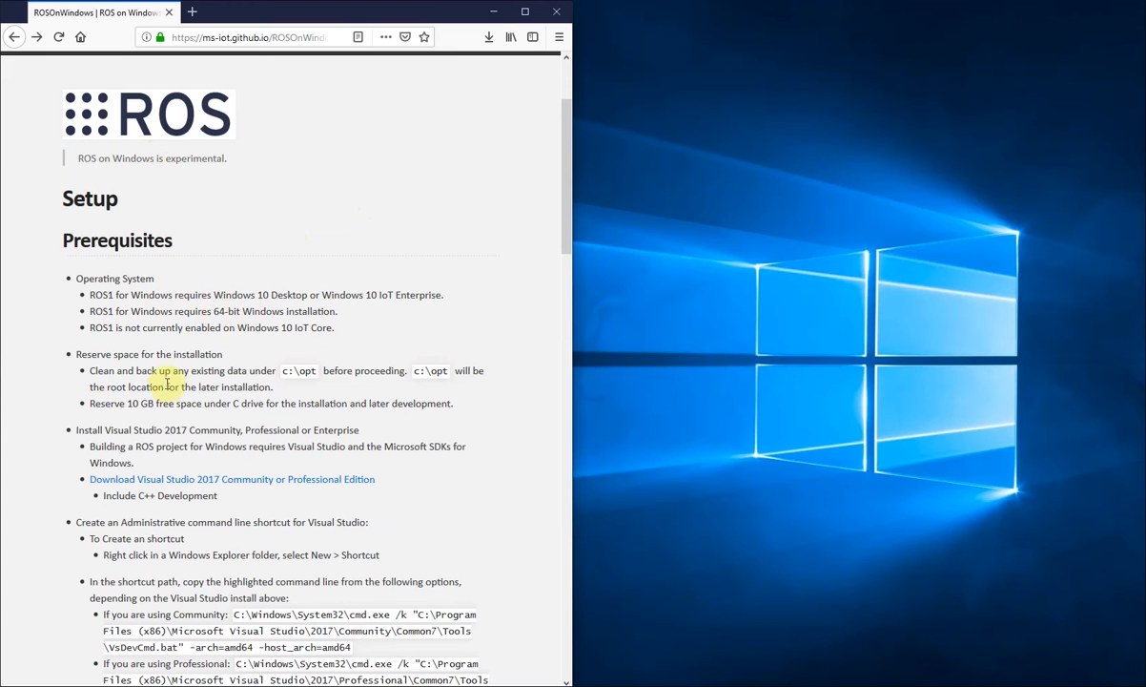
mouse_move(155, 408)
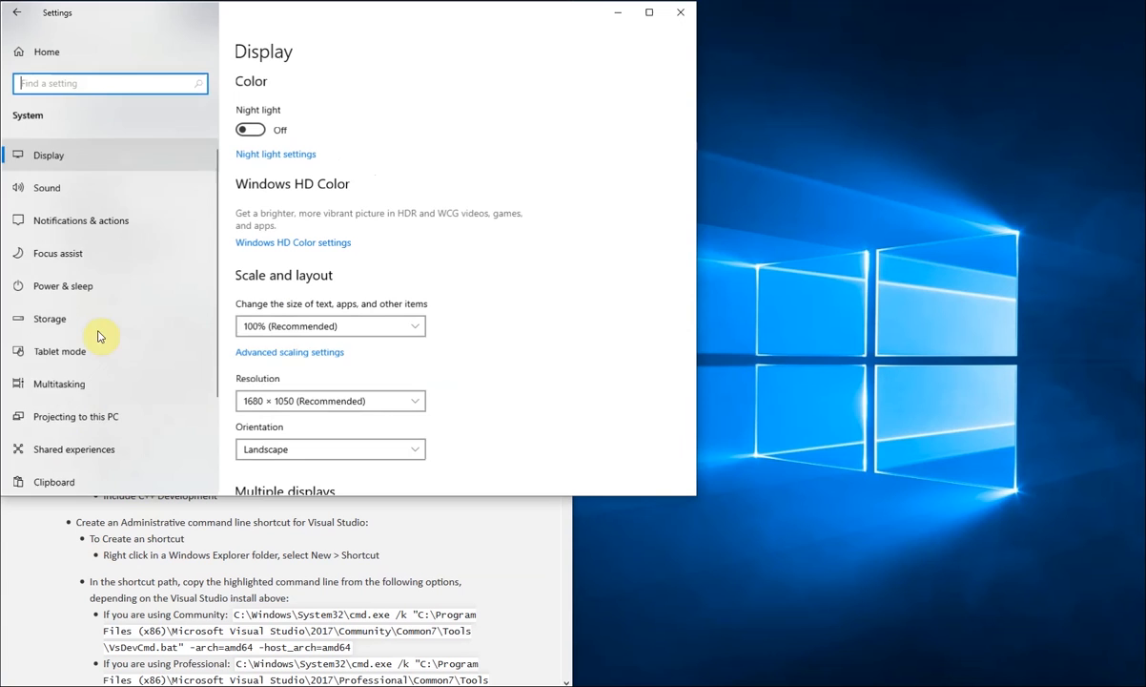
click(46, 423)
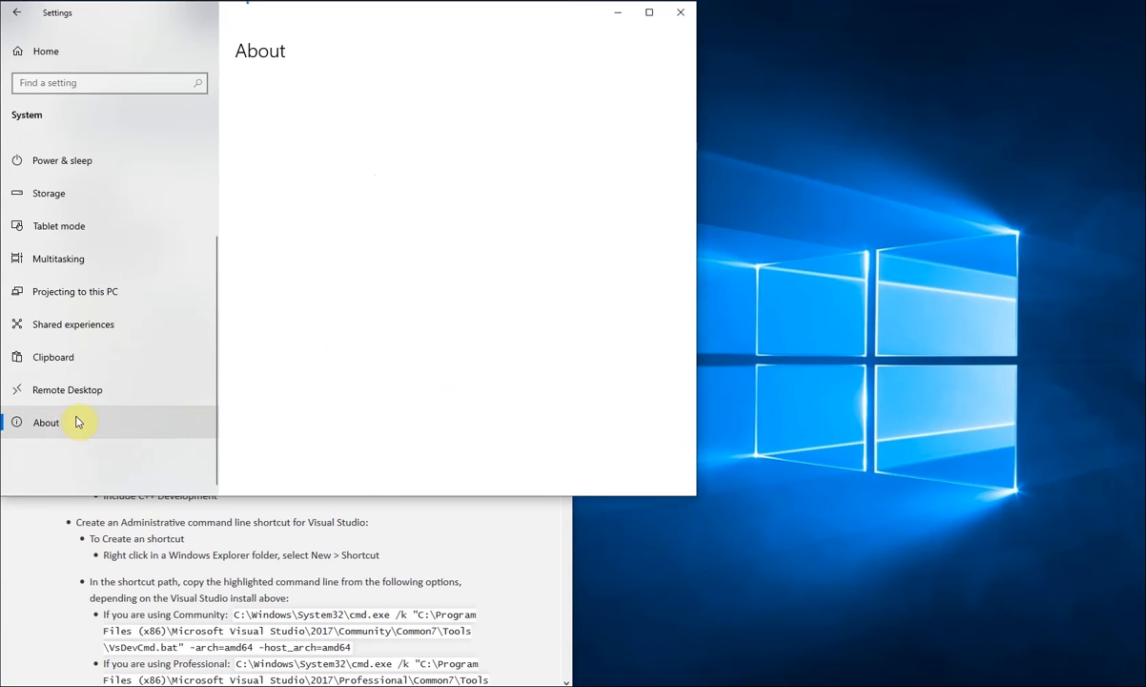
click(46, 422)
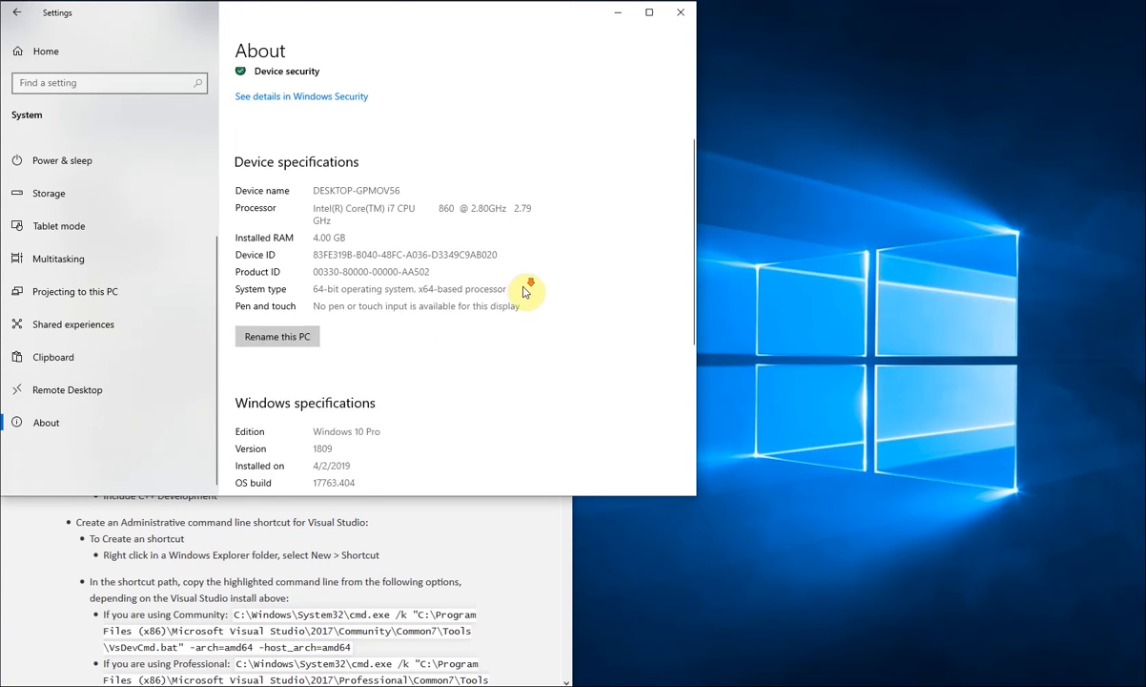
scroll(down, 3)
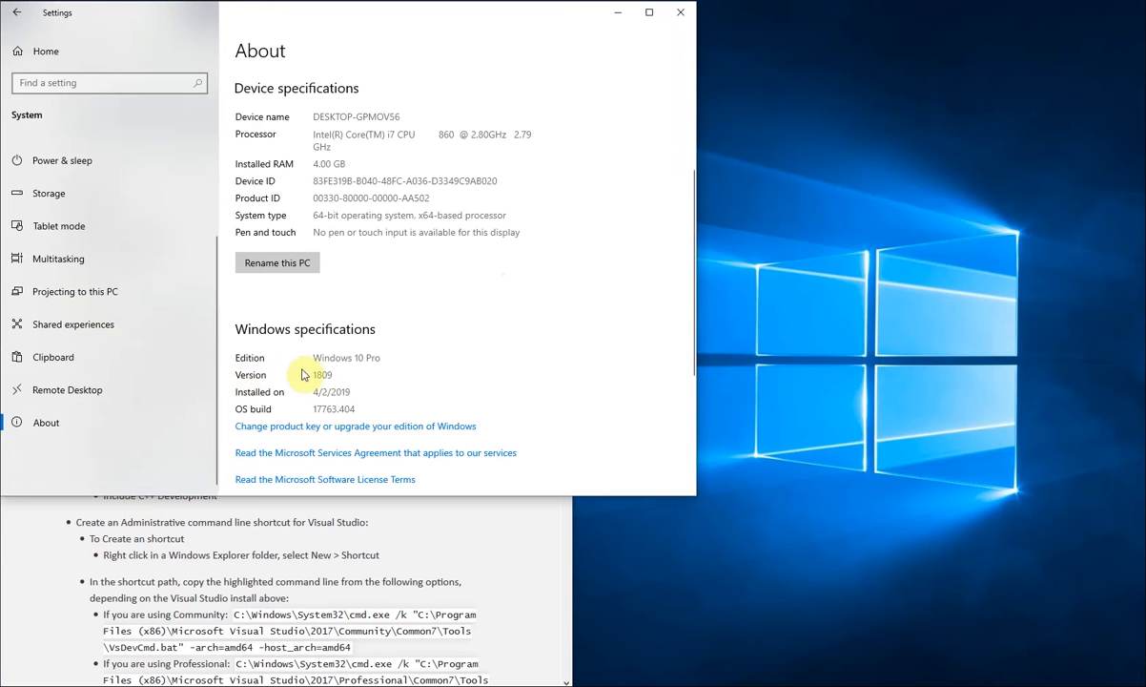
mouse_move(429, 361)
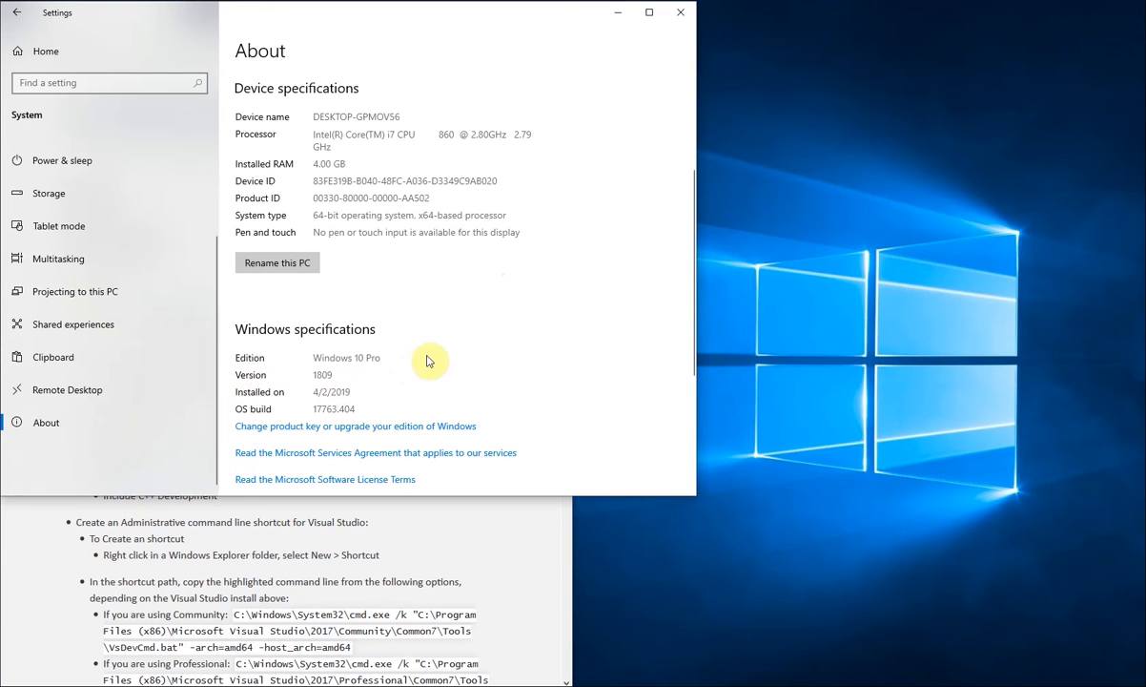
mouse_move(410, 227)
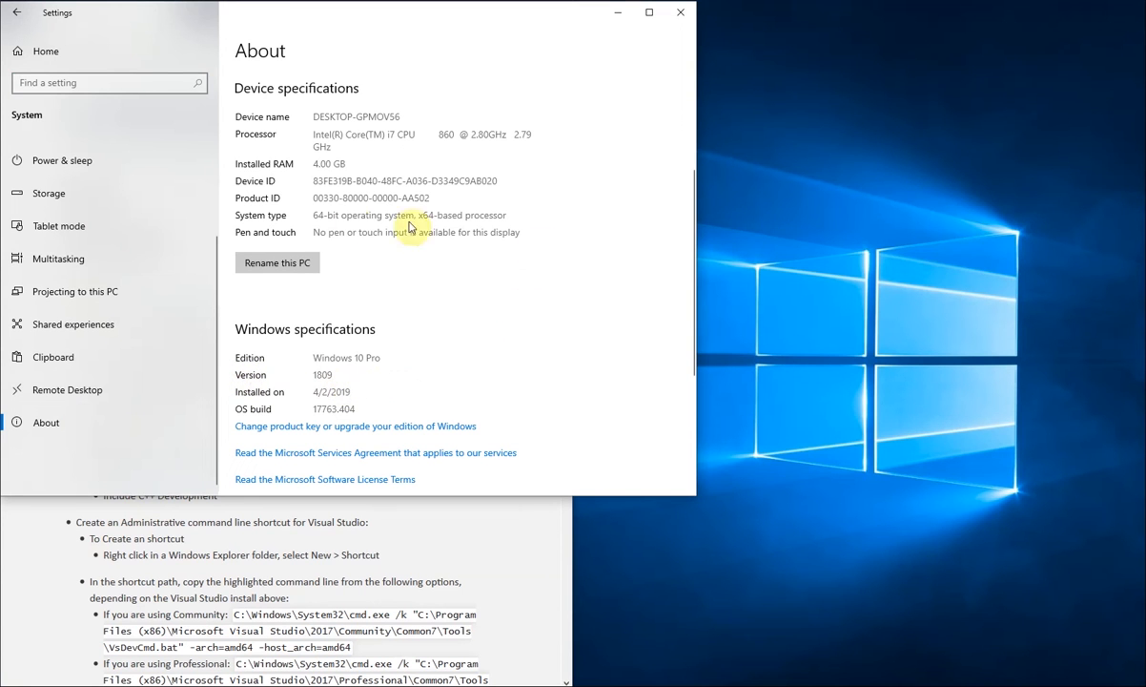
mouse_move(305, 217)
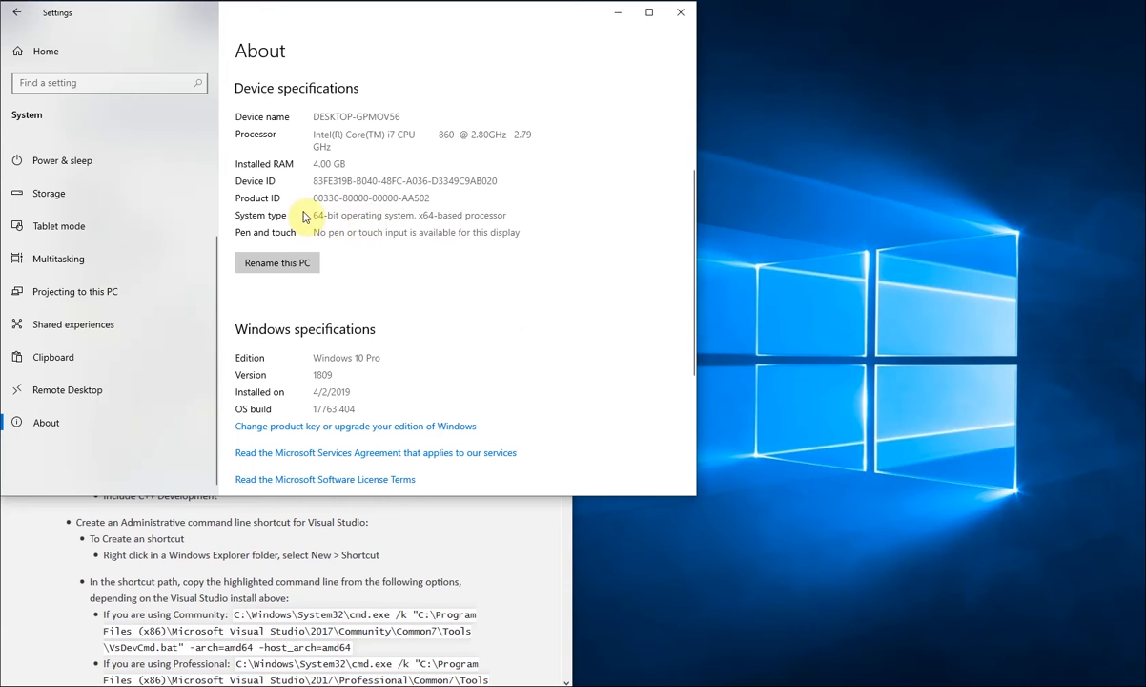
mouse_move(611, 194)
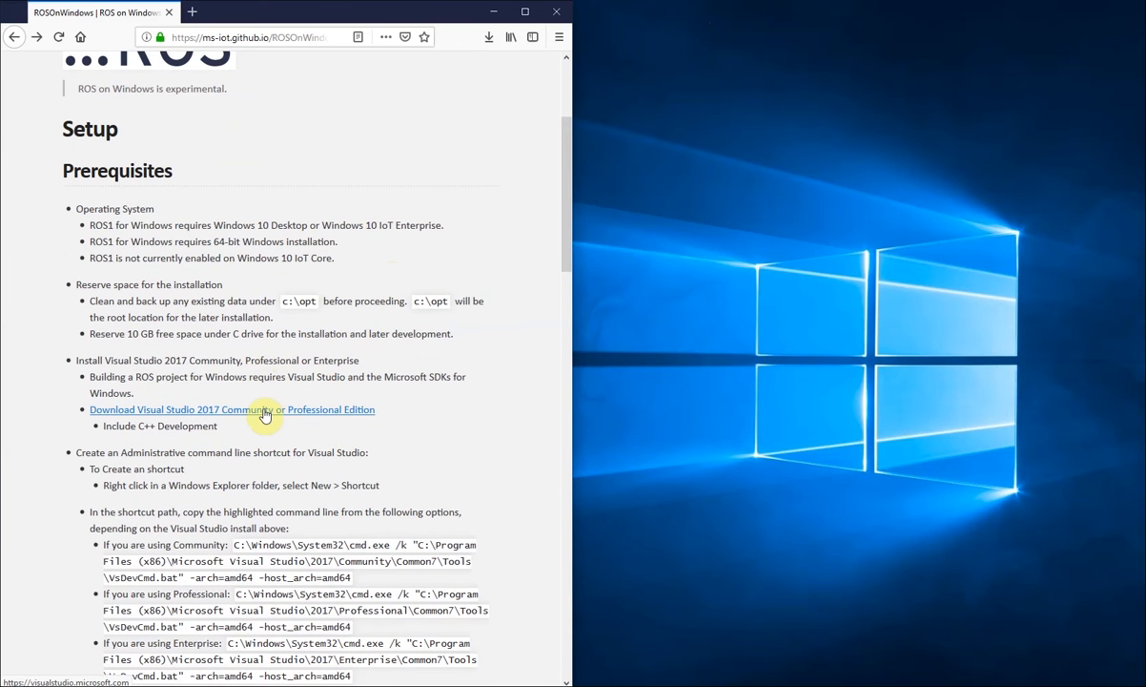
Follow the Visual Studio 2017 link, then search Google for the Visual Studio downloads page.
click(231, 409)
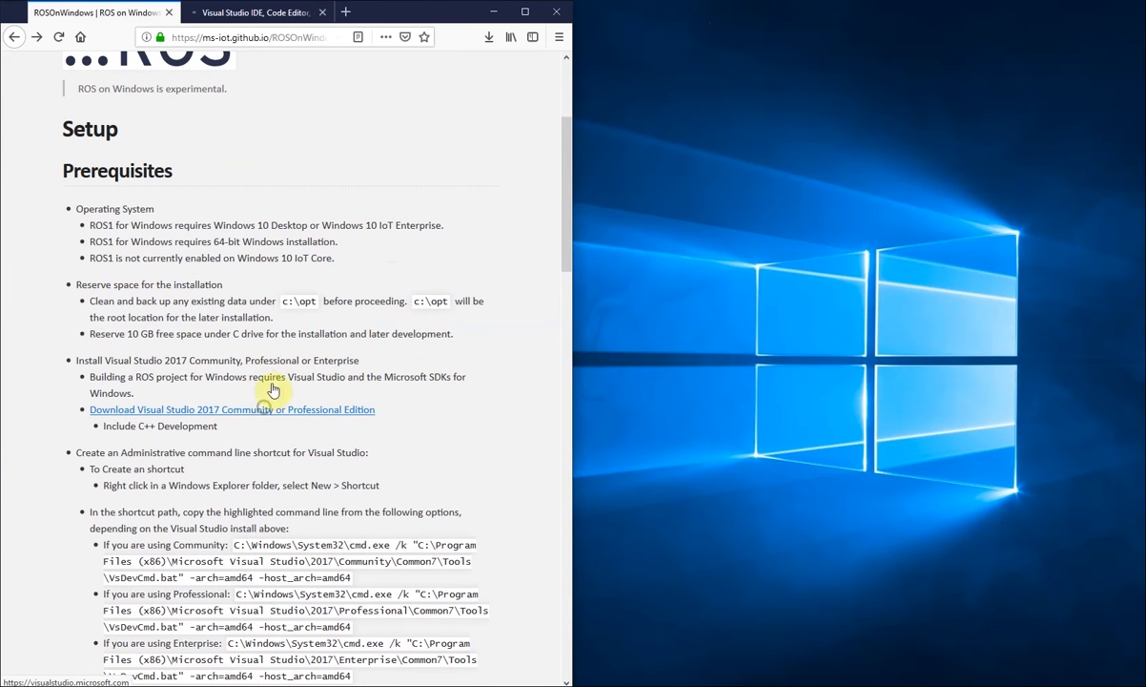
click(232, 409)
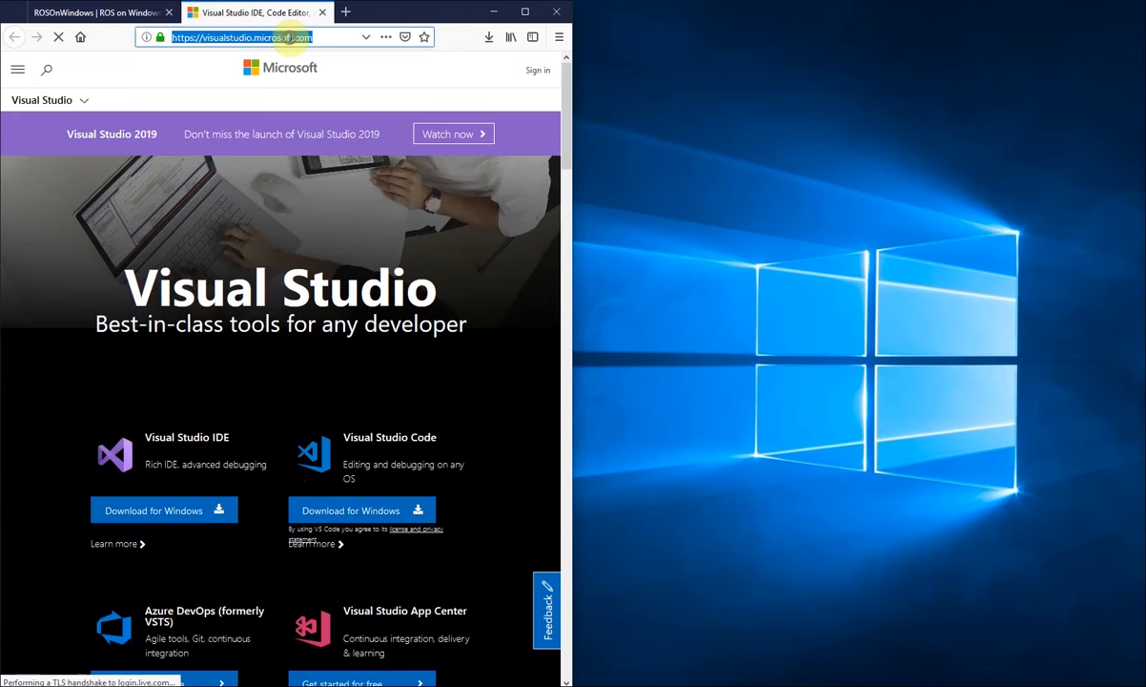
text(visualsyu)
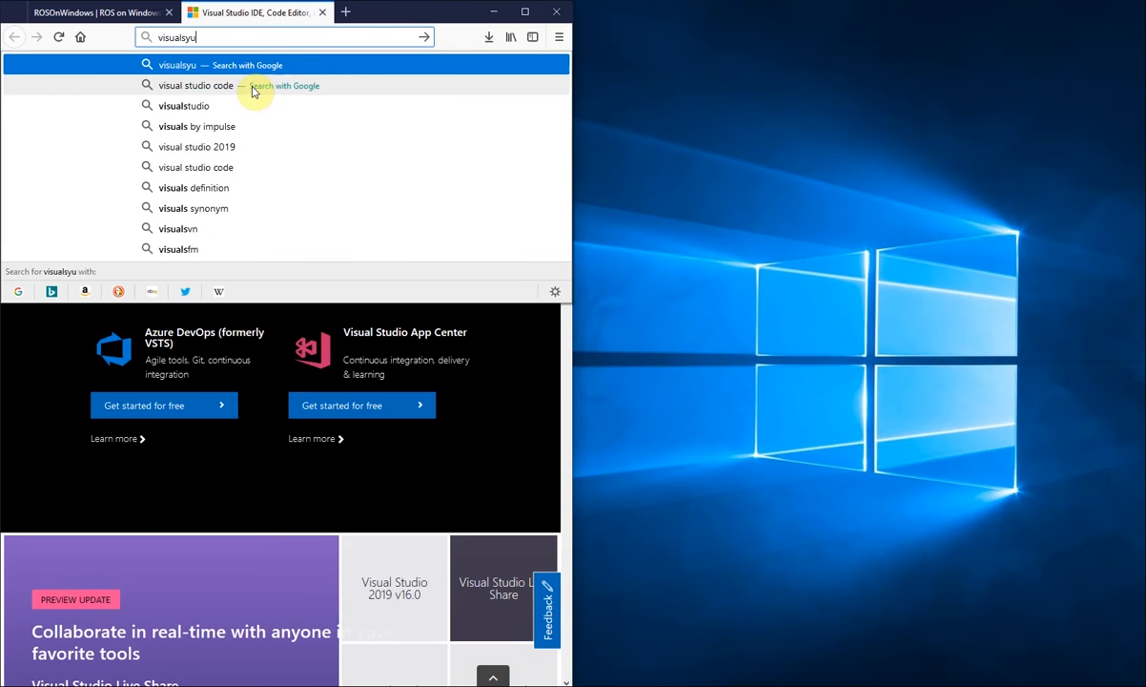
text(visualstudi)
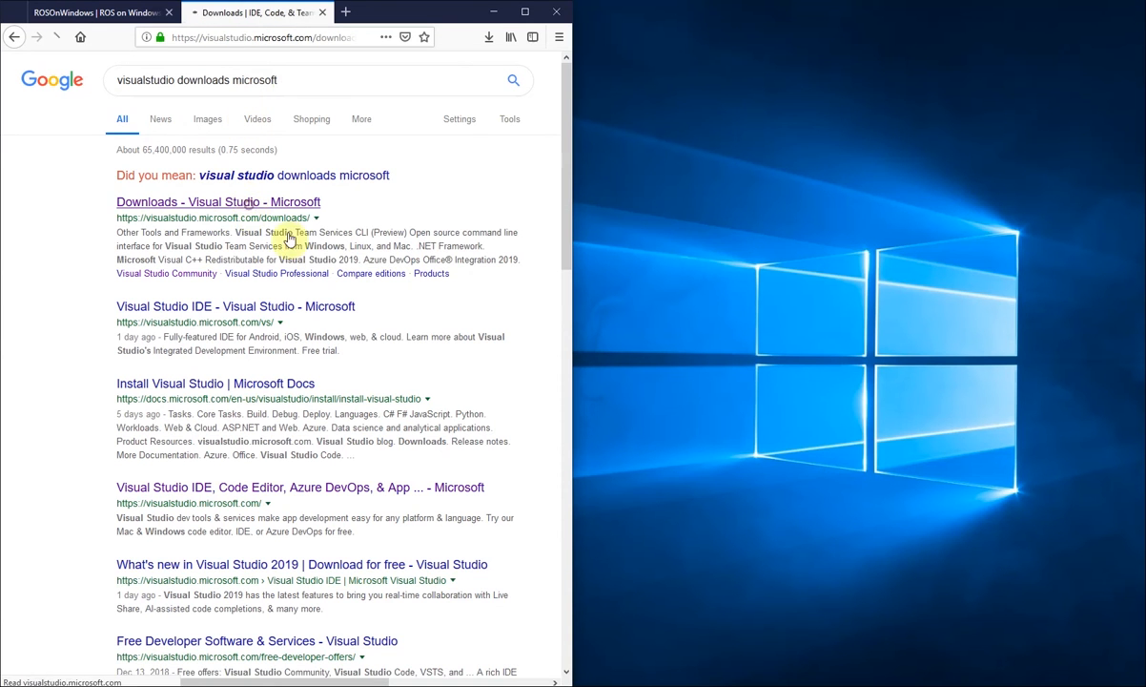
Open the downloads page and download Visual Studio 2017 Community.
click(218, 202)
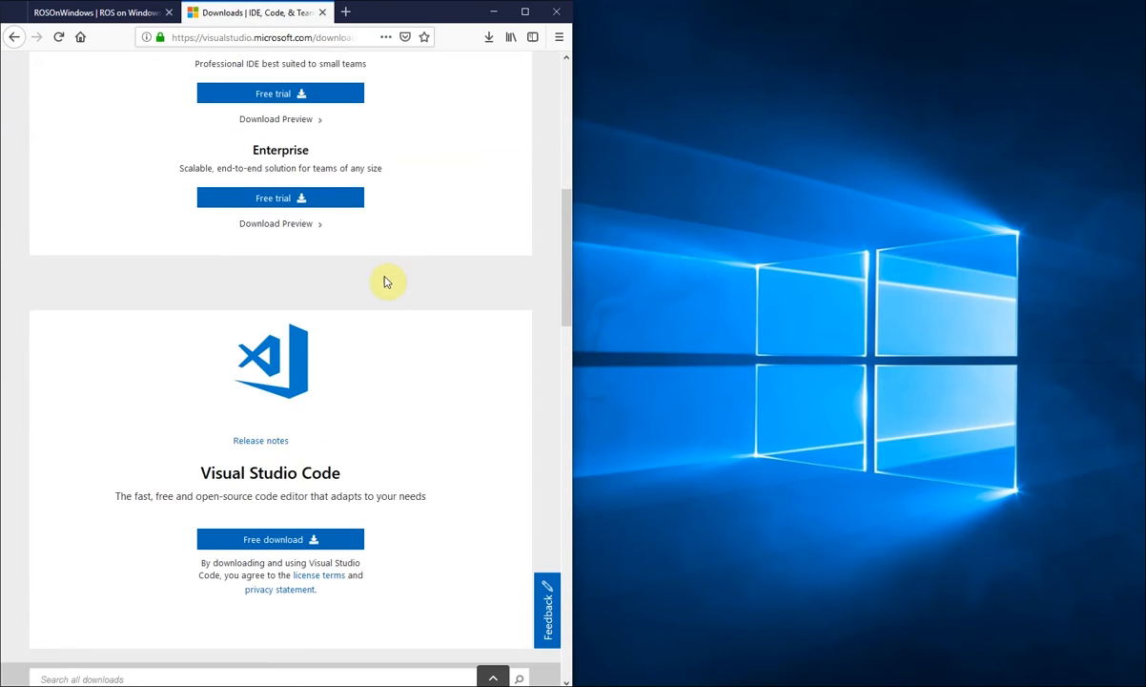
scroll(down, 3)
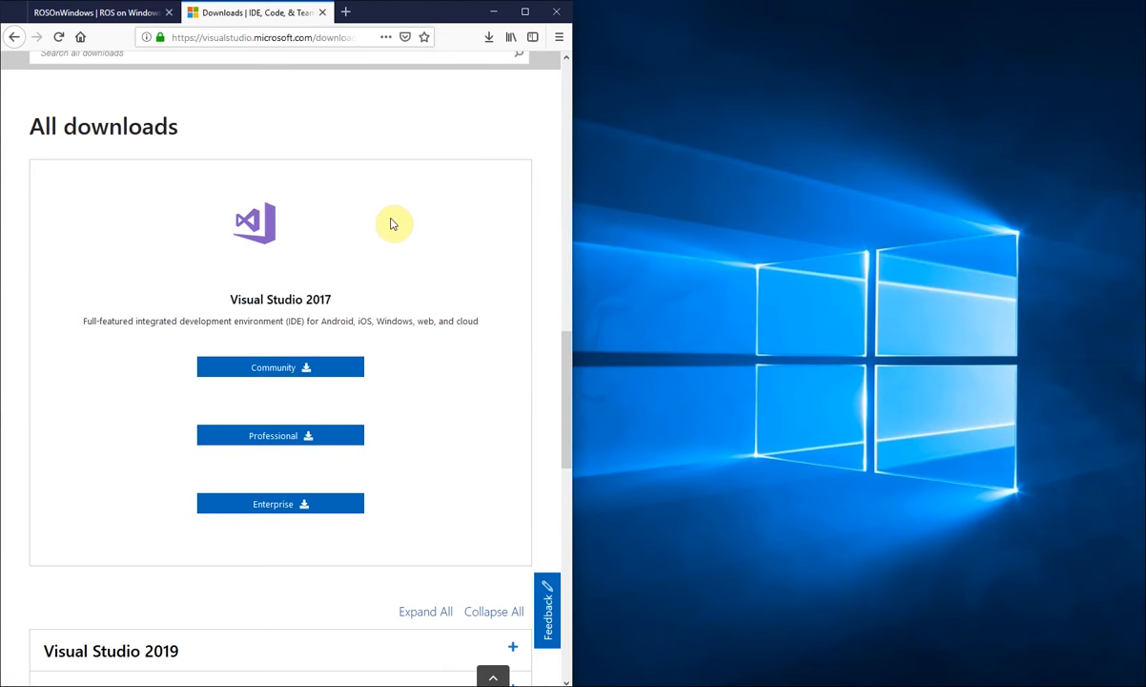
click(279, 368)
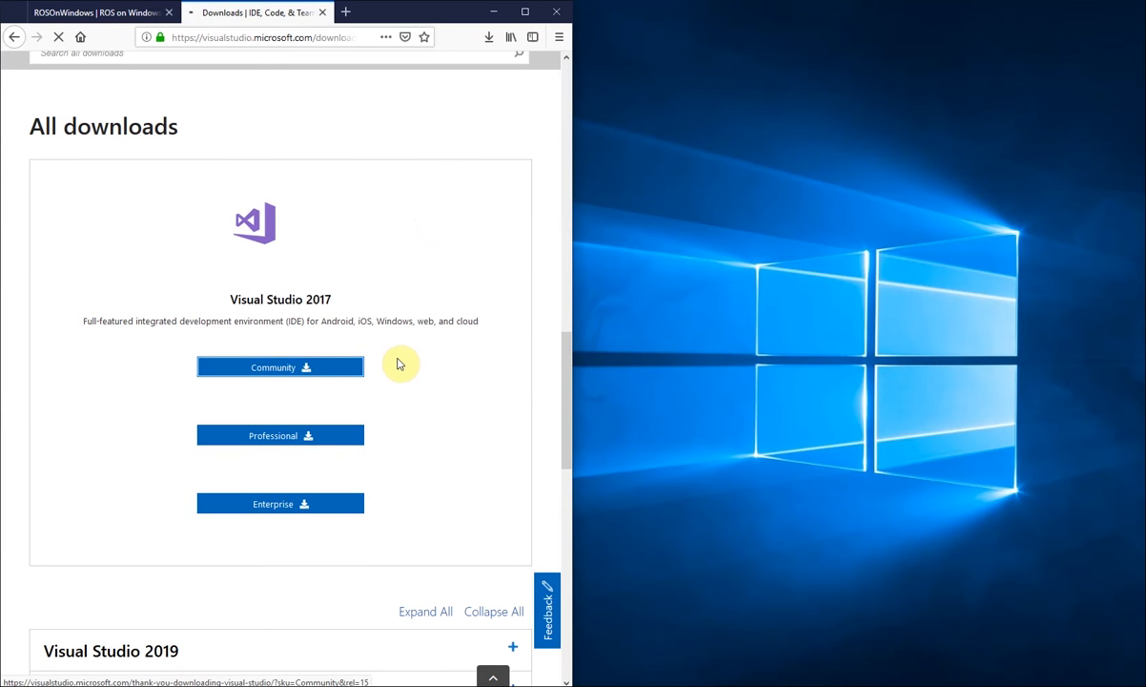
click(279, 367)
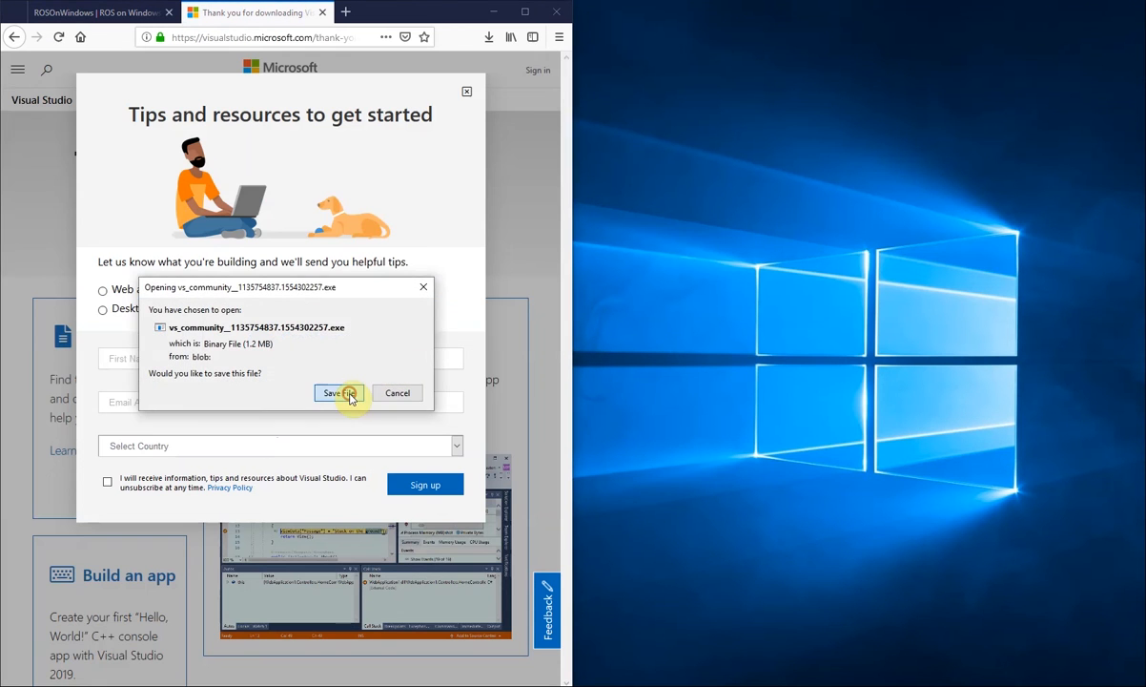
Save vs_community.exe and run it, letting the Visual Studio Installer prepare itself.
click(334, 393)
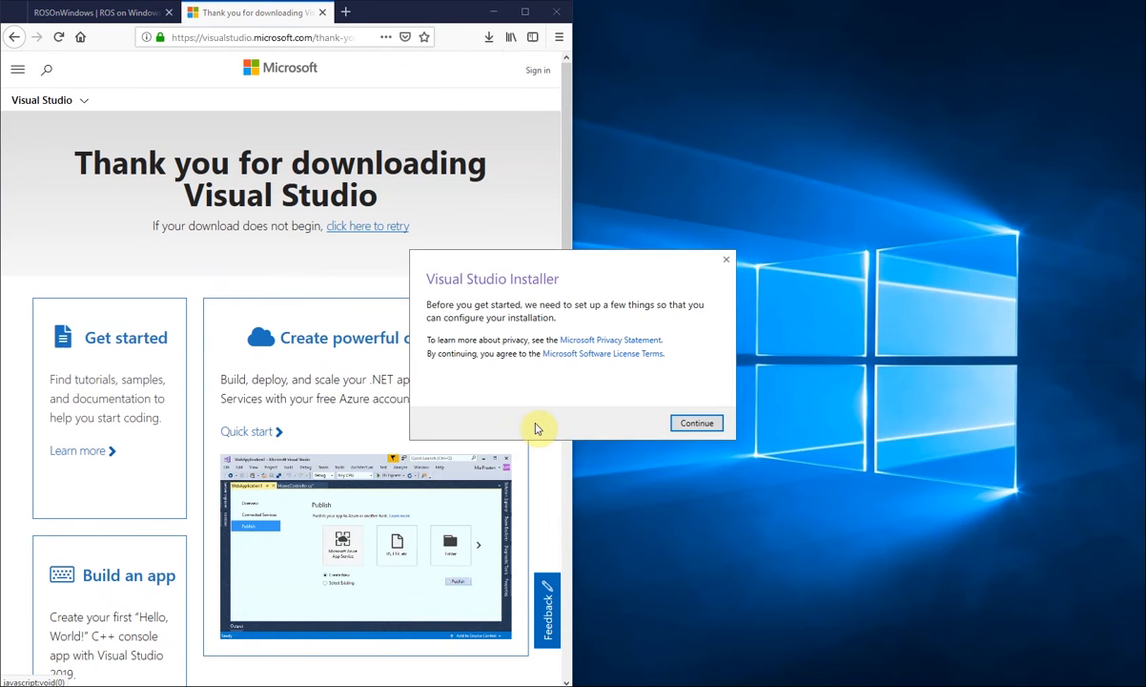
click(696, 422)
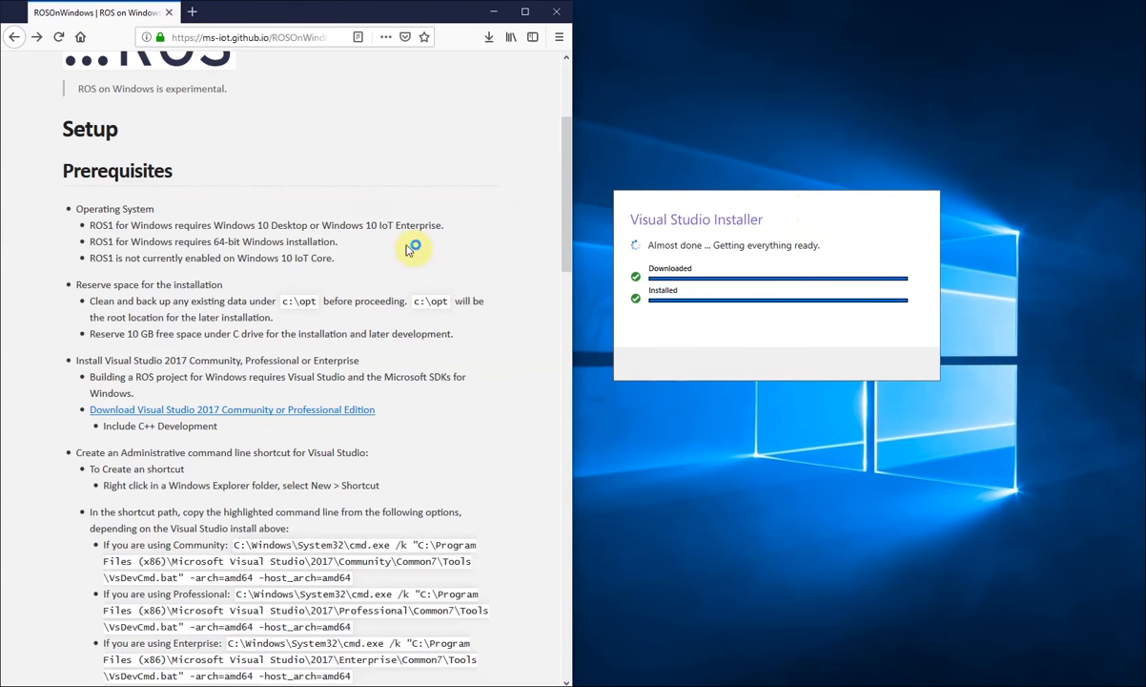
mouse_move(454, 414)
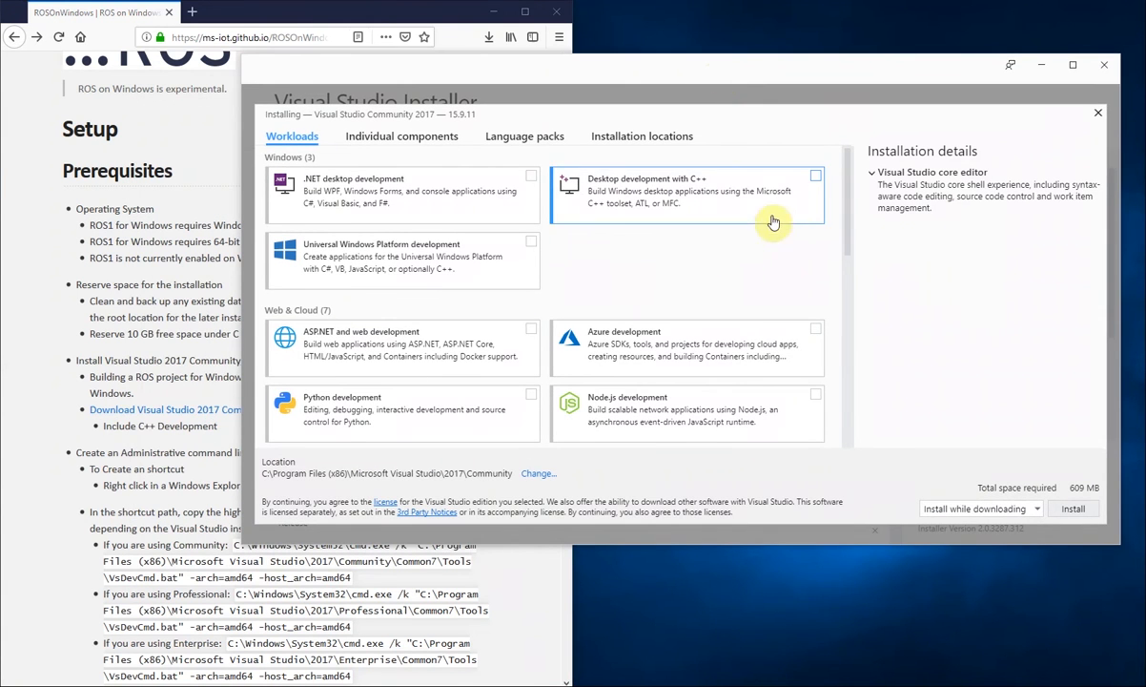
Install Visual Studio Community 2017 with the Desktop development with C++ workload.
click(816, 176)
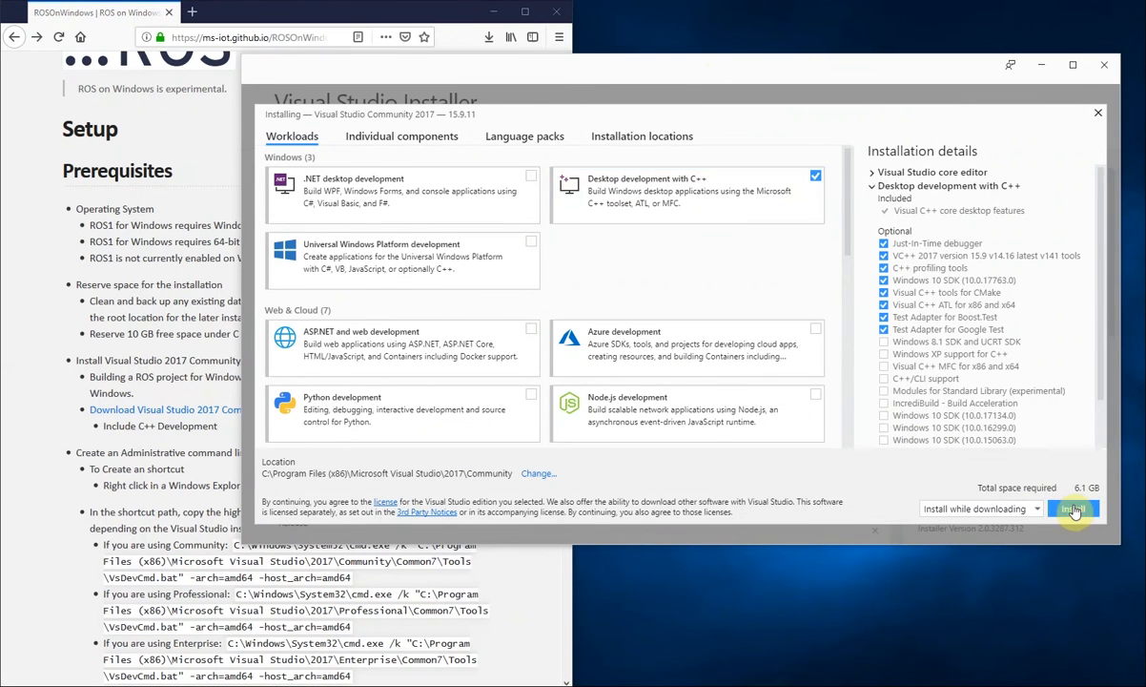
click(1073, 509)
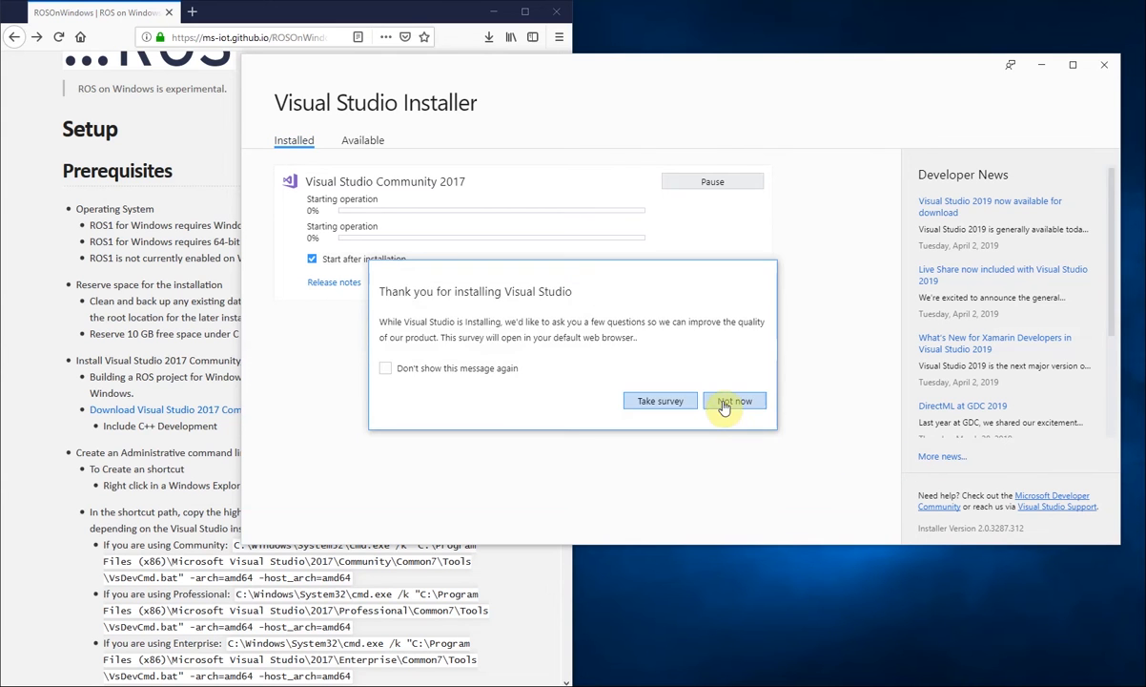
click(733, 400)
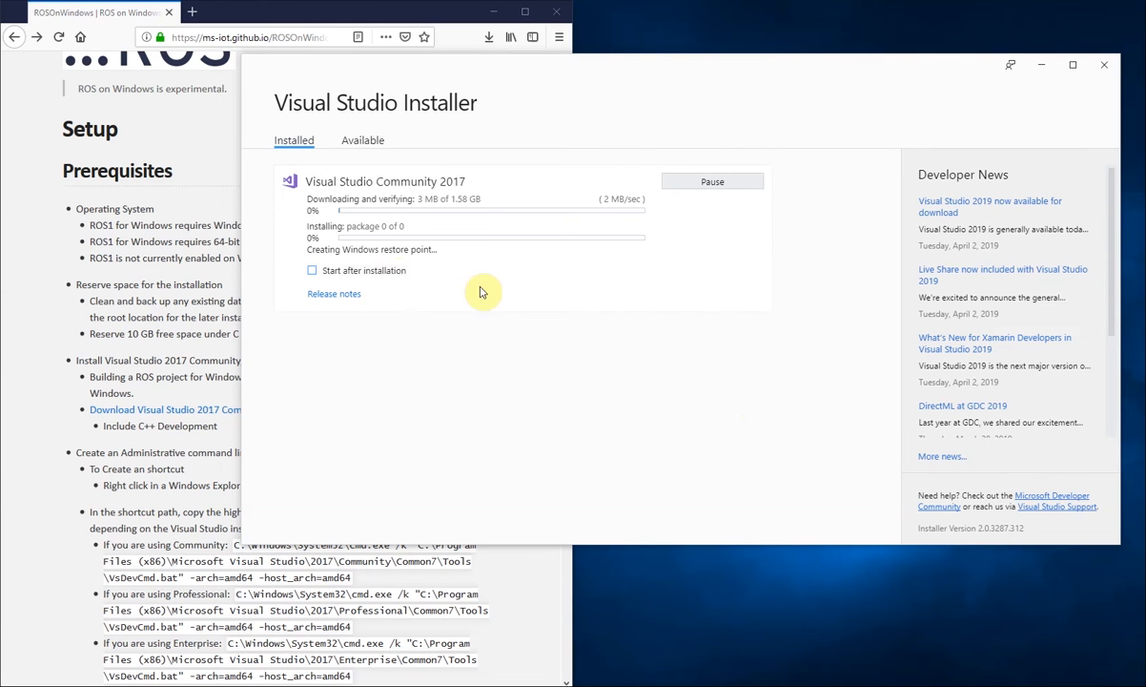
mouse_move(732, 331)
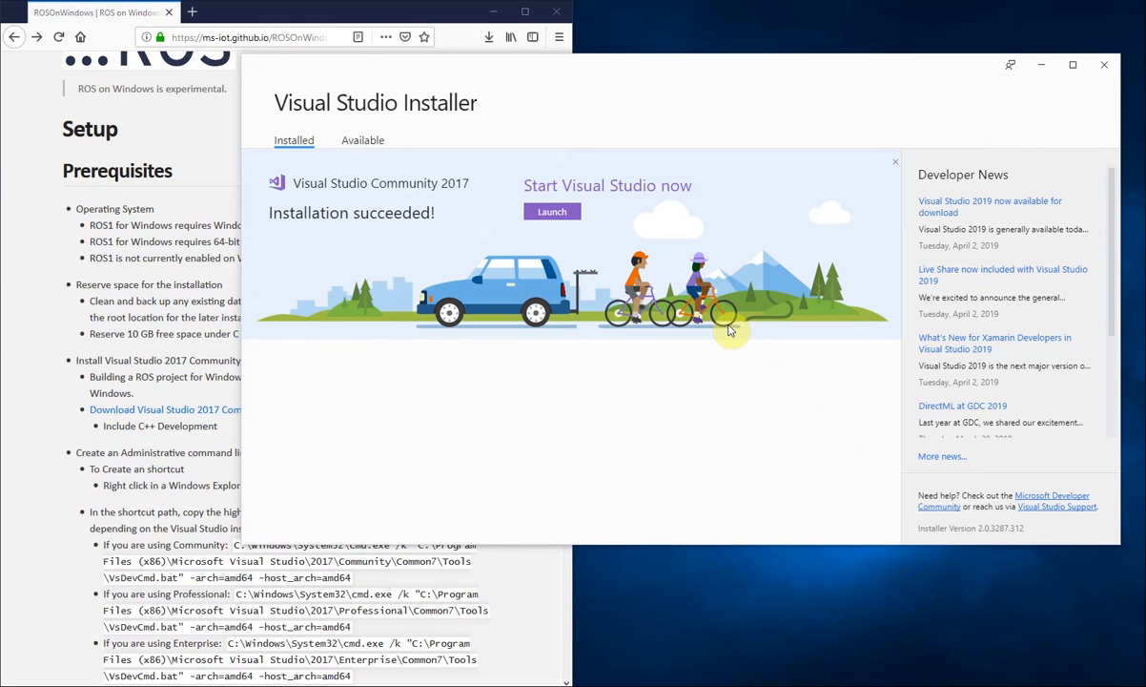
mouse_move(737, 221)
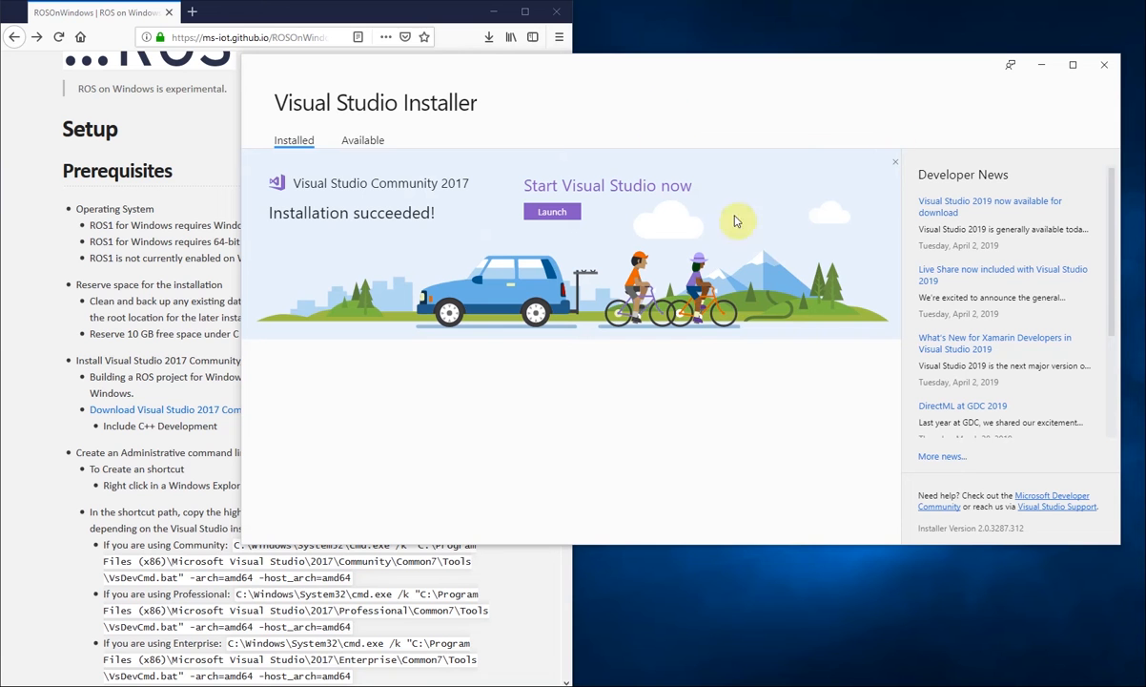
click(1105, 64)
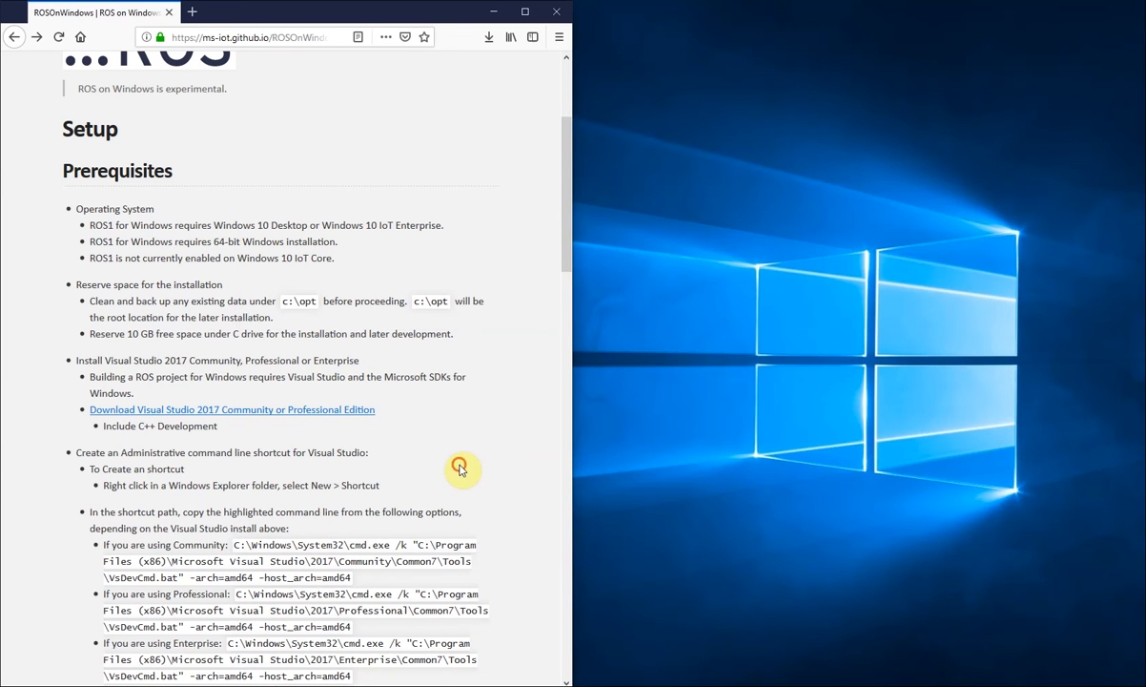
Start creating a new shortcut from the desktop's New menu.
scroll(down, 3)
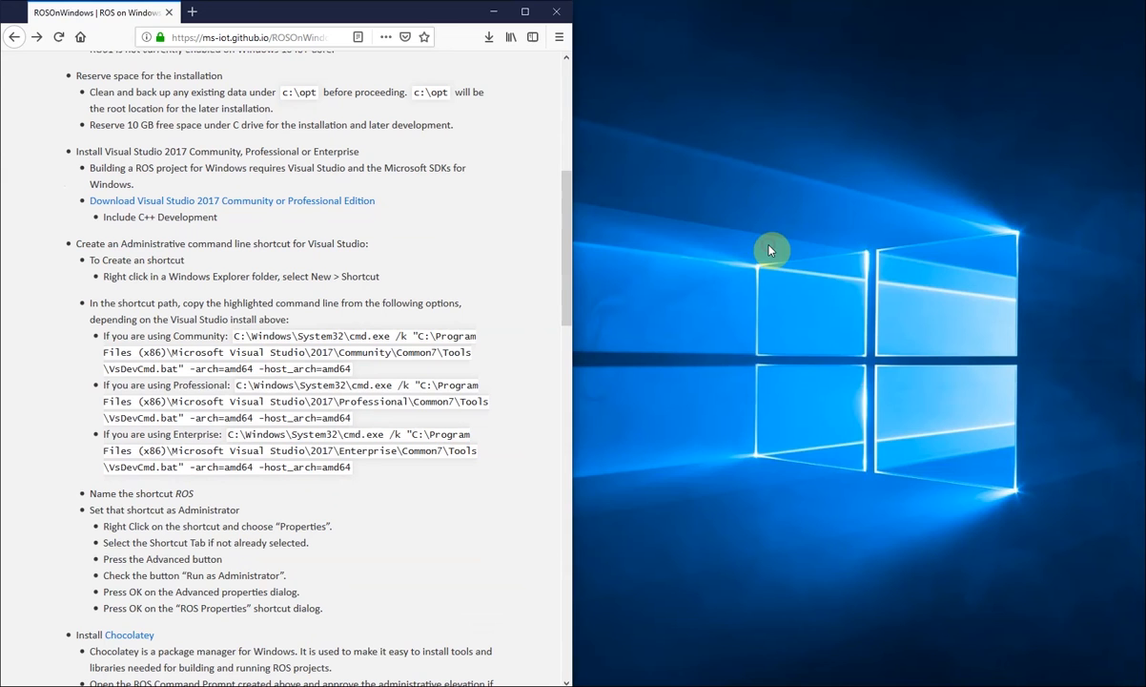
right_click(770, 249)
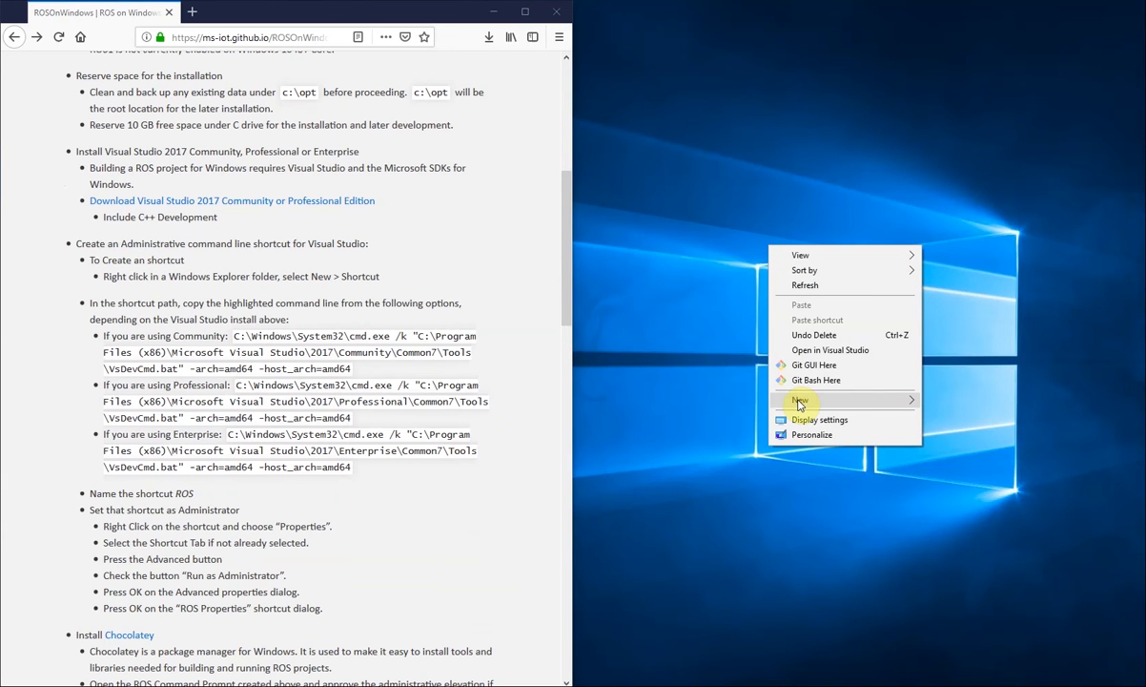
click(799, 400)
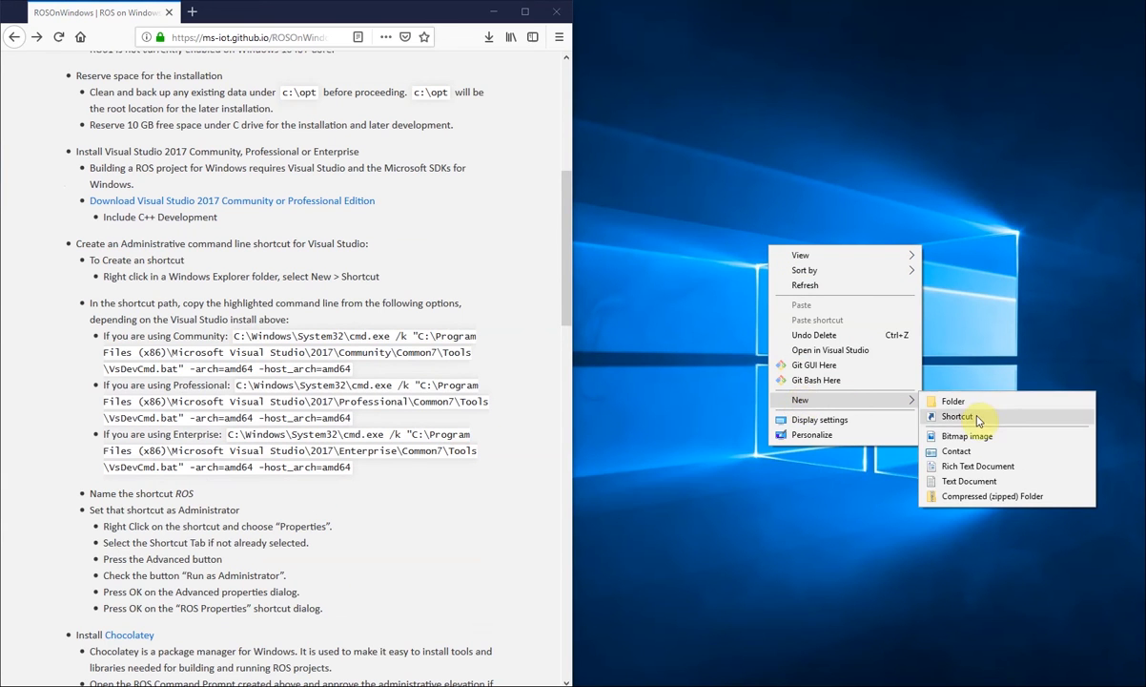
click(957, 416)
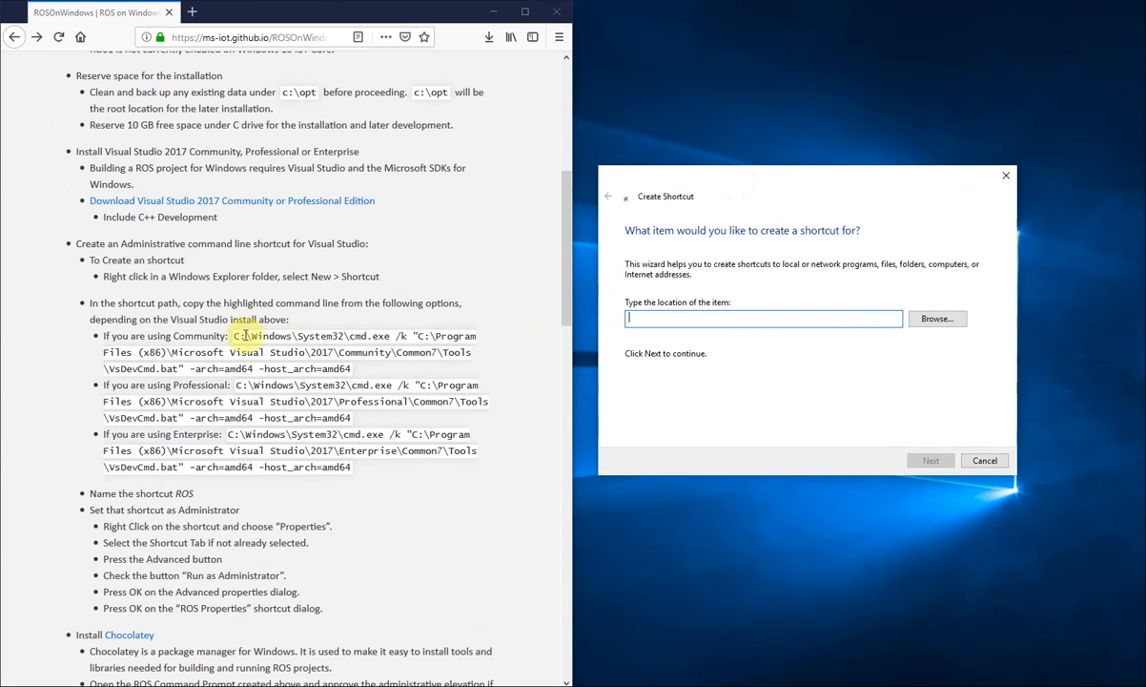
Use the Community VsDevCmd command line as the target and name the shortcut ROS.
double_click(189, 336)
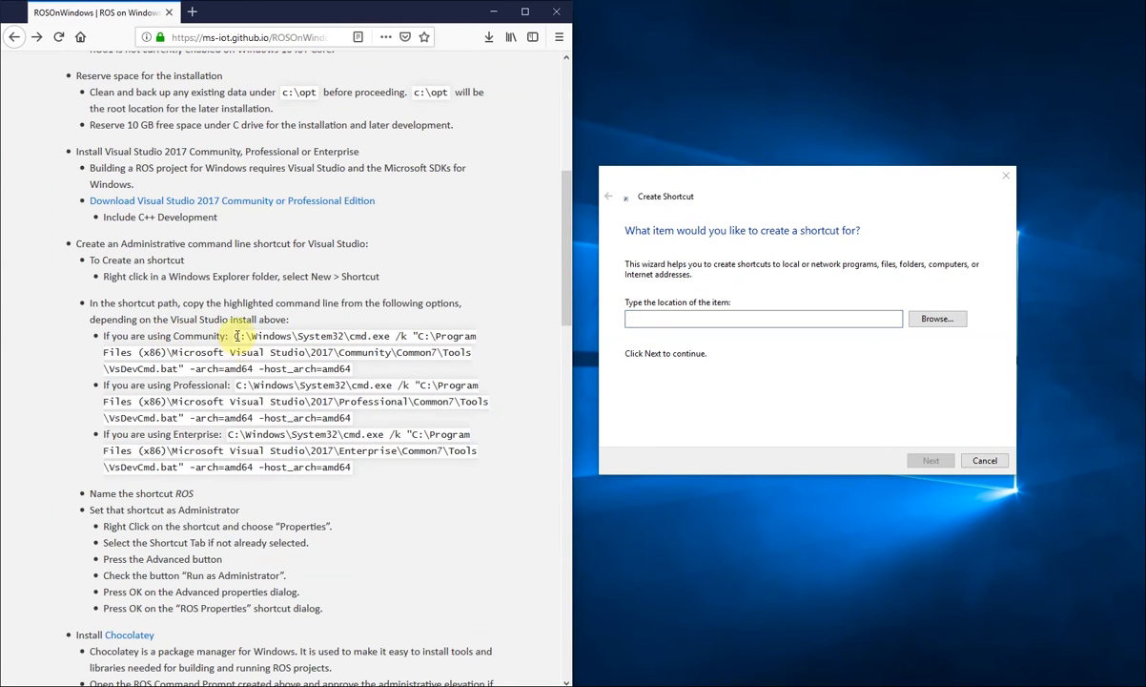
drag(233, 335, 351, 369)
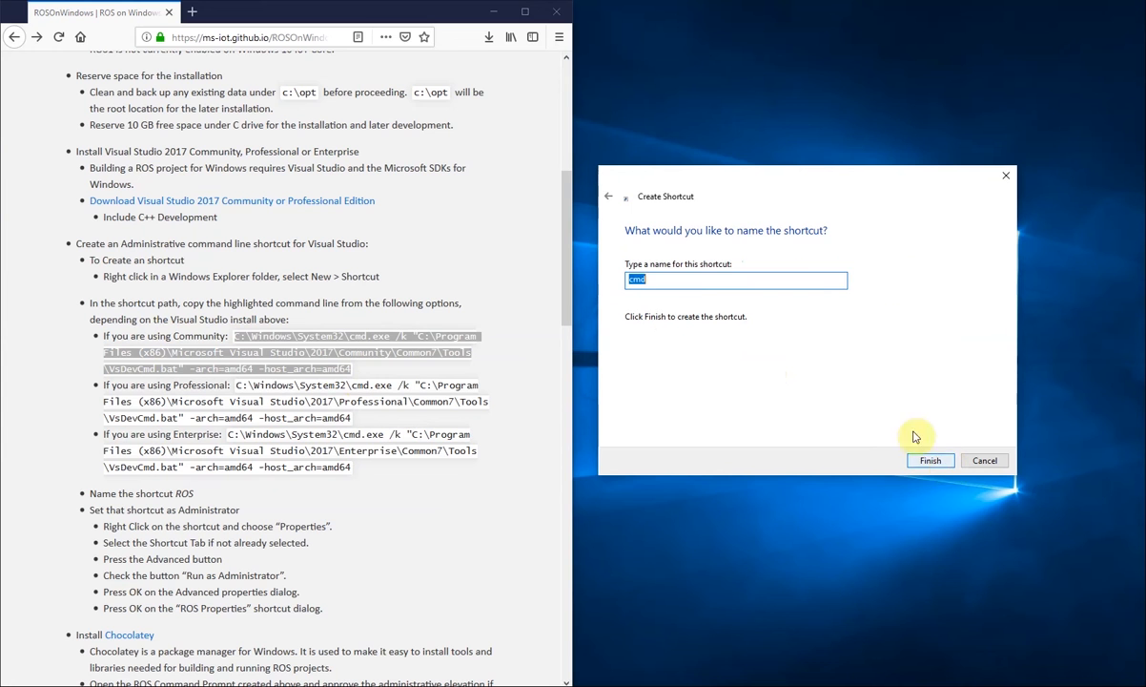
text(ROS)
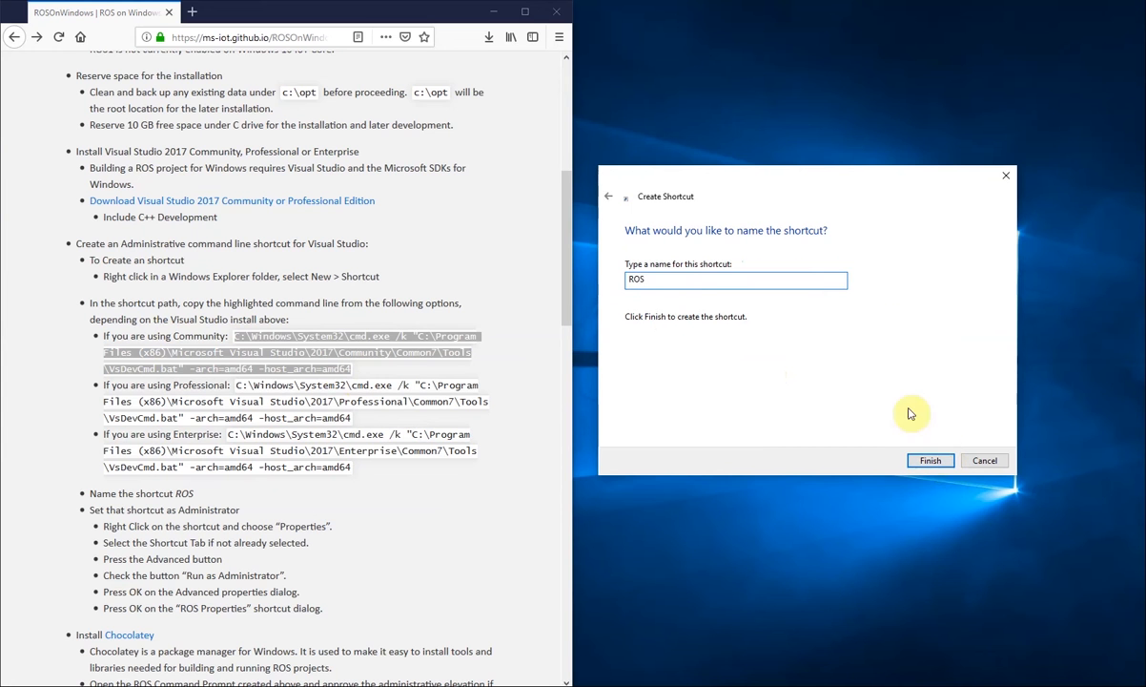
click(929, 459)
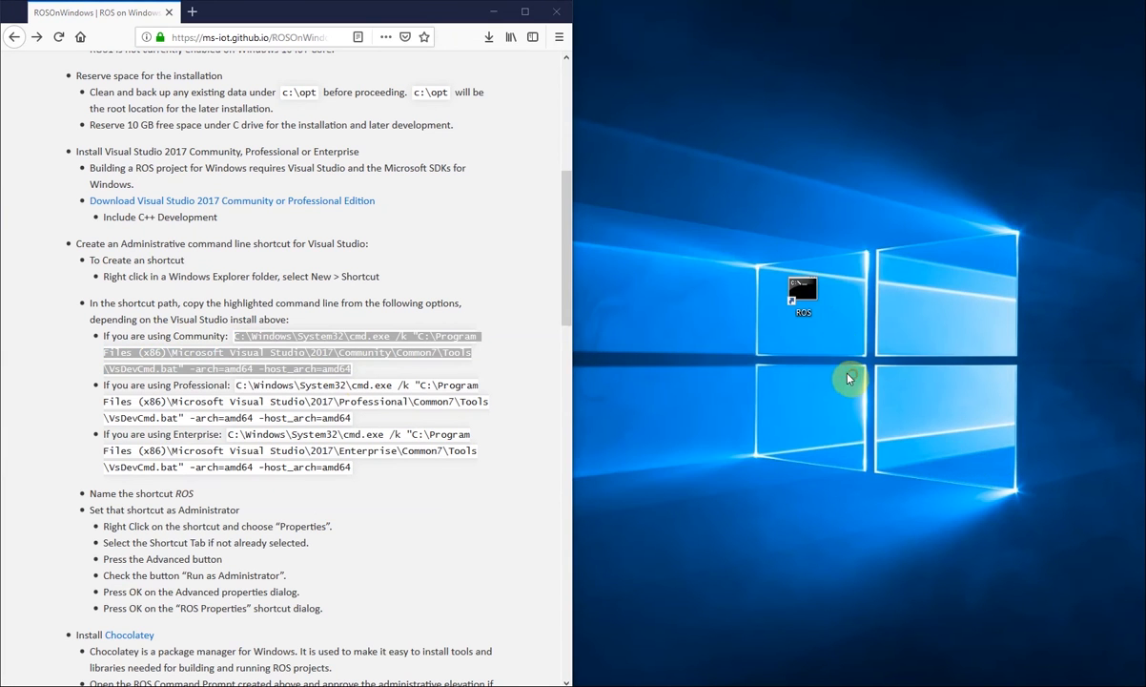
Tick Run as administrator in the ROS shortcut's advanced properties and save.
right_click(803, 291)
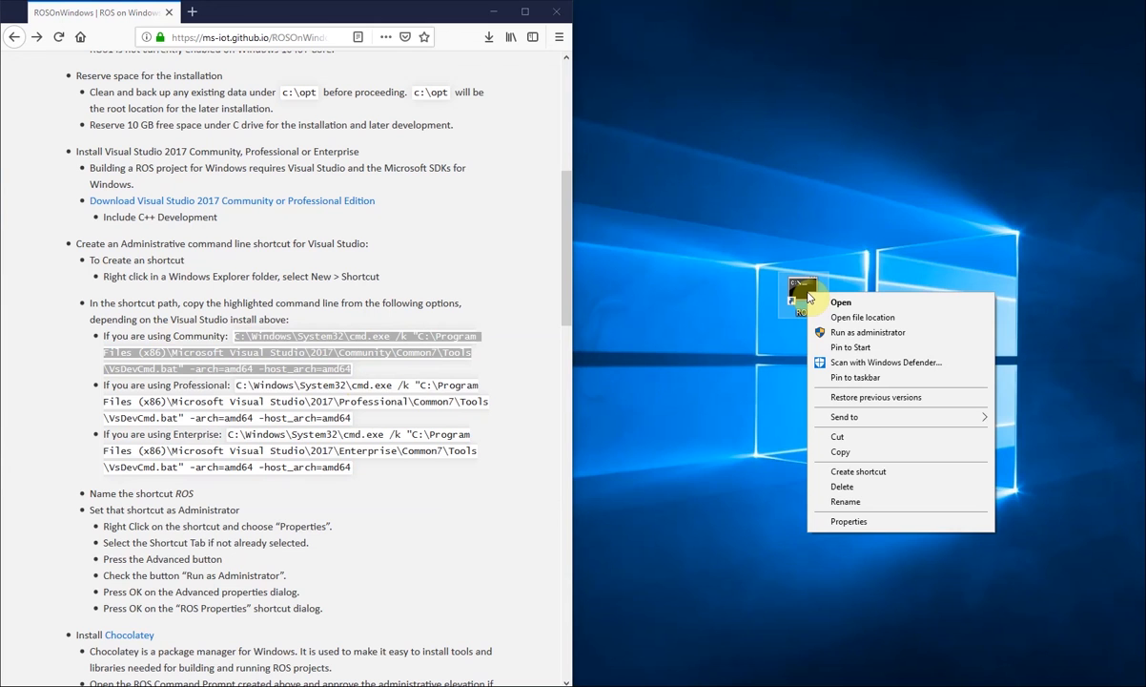
click(848, 520)
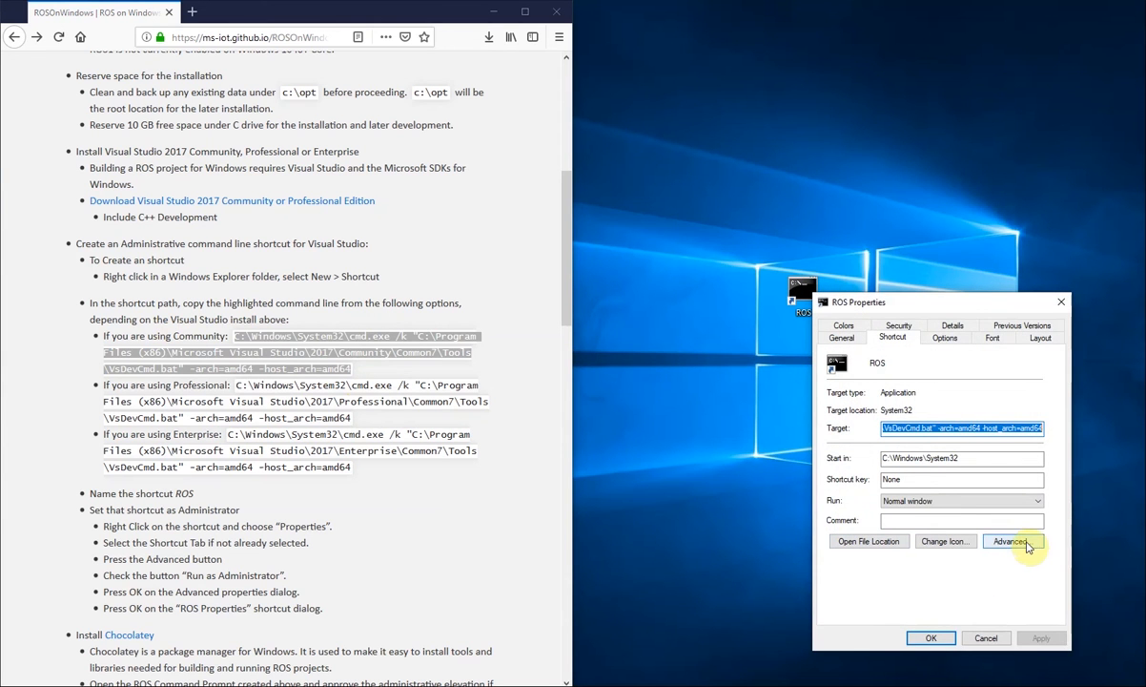
click(1012, 540)
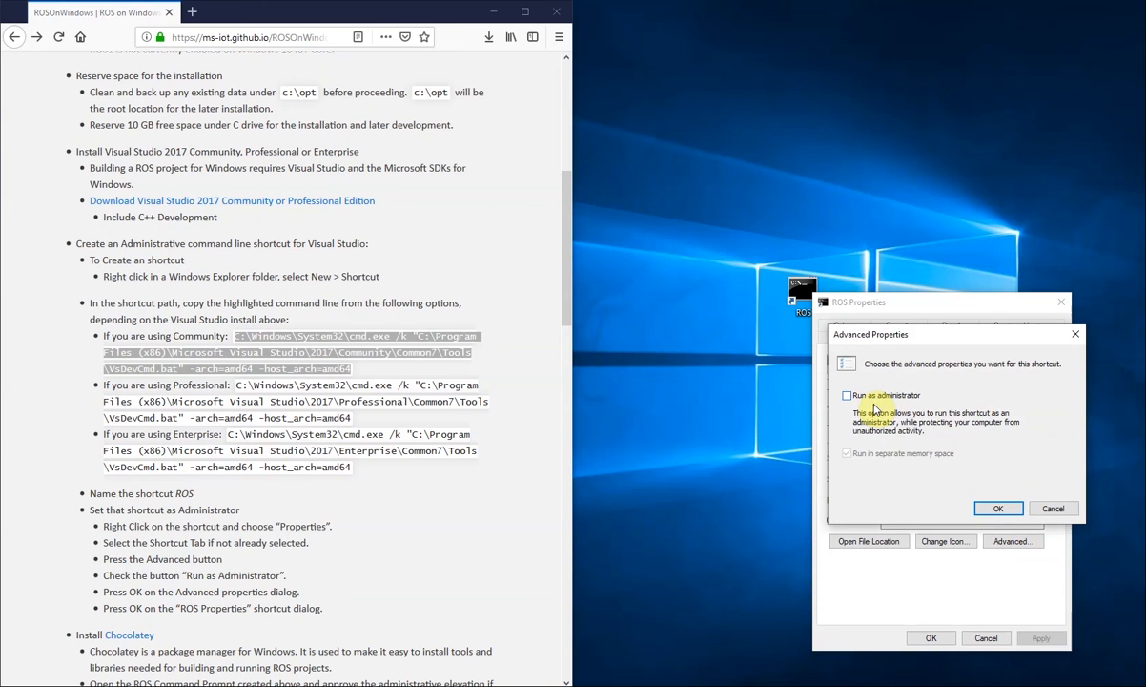
click(846, 395)
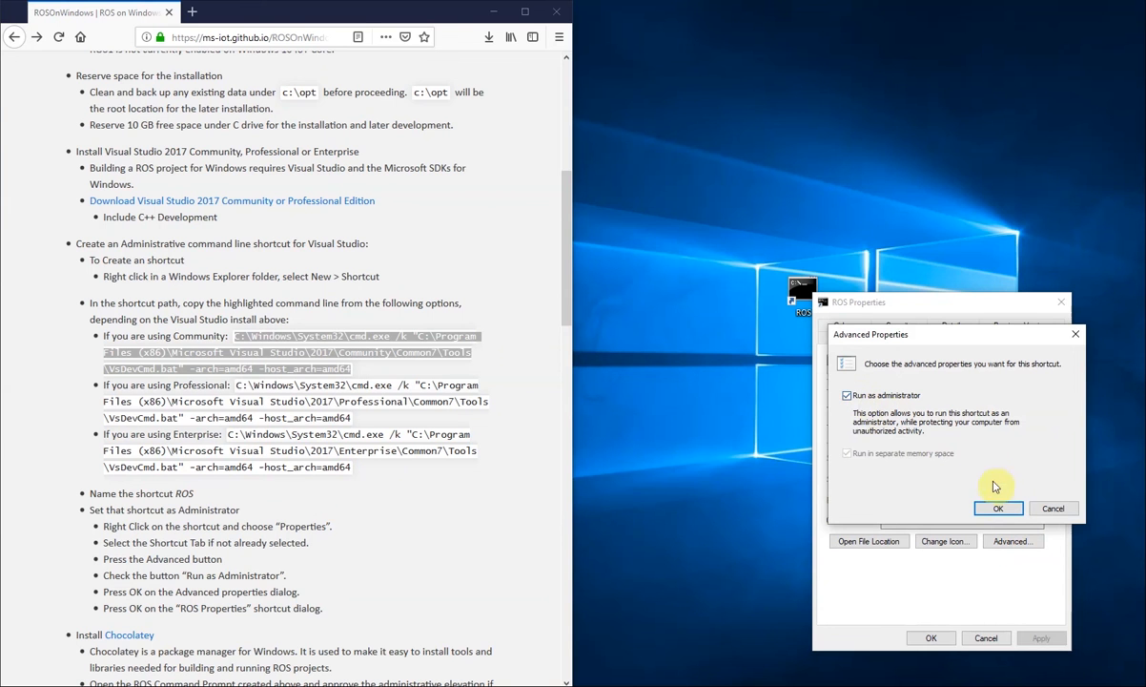
click(998, 507)
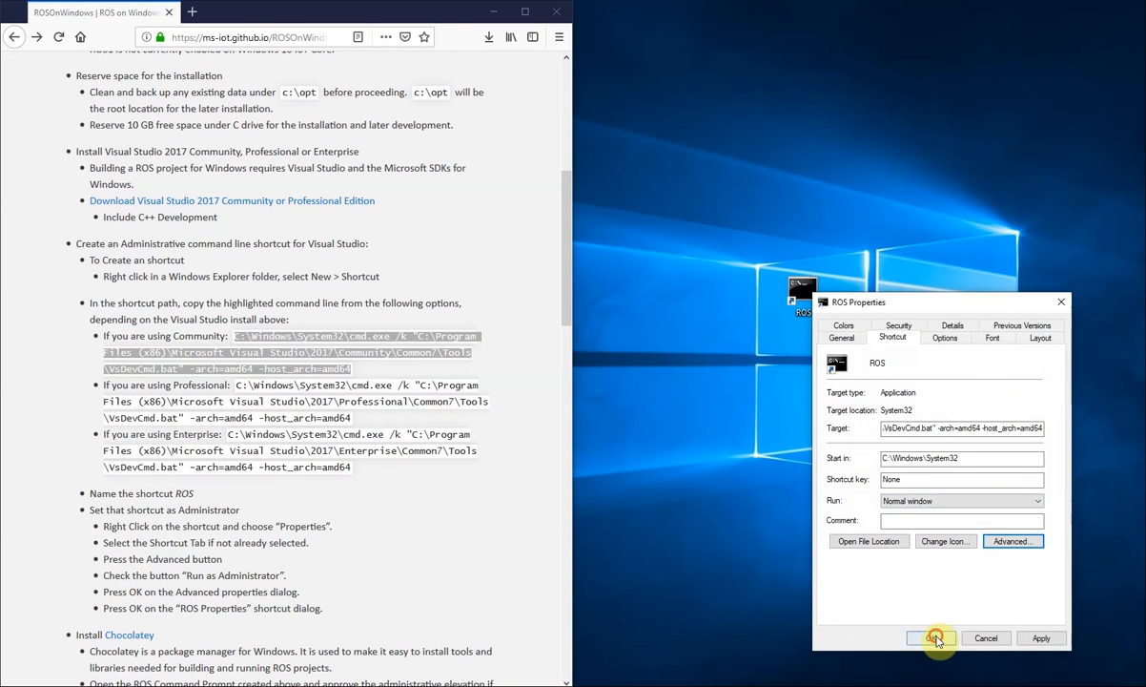
click(934, 637)
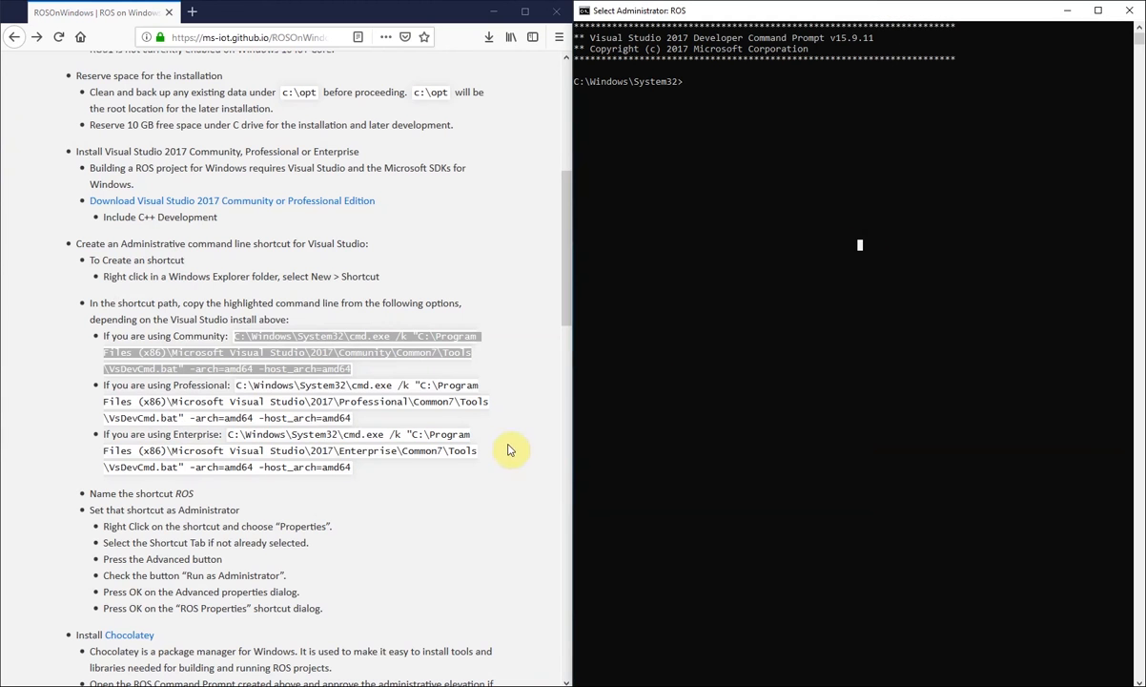
Copy the Chocolatey install command from the docs and run it in the ROS prompt.
scroll(down, 3)
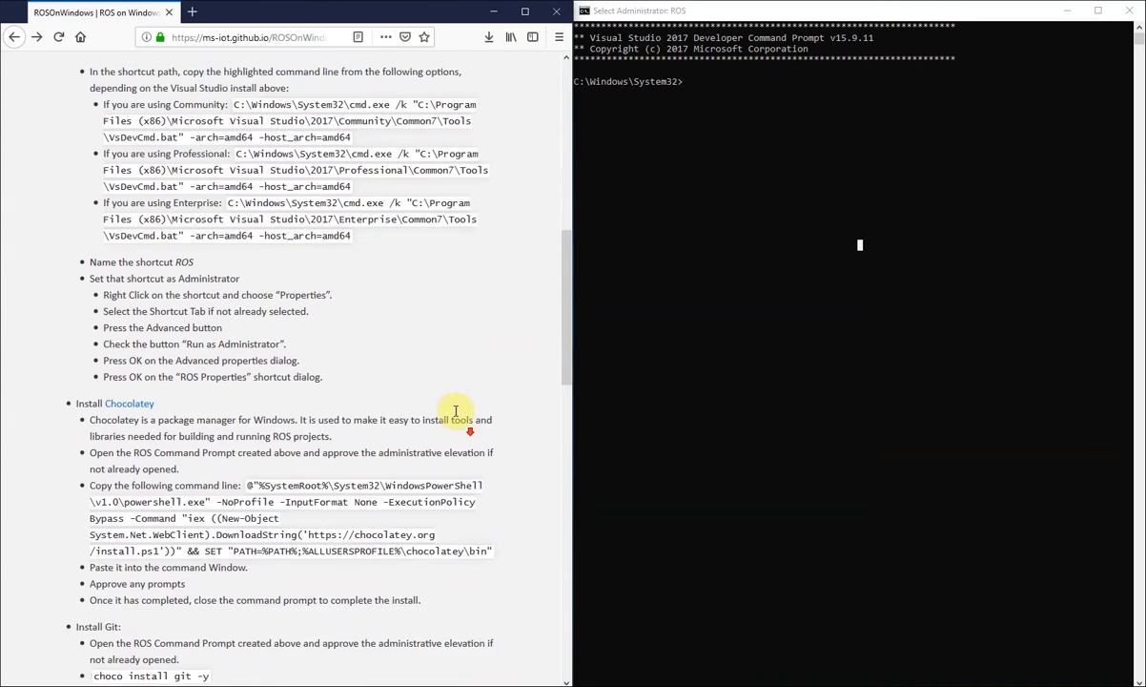
scroll(down, 3)
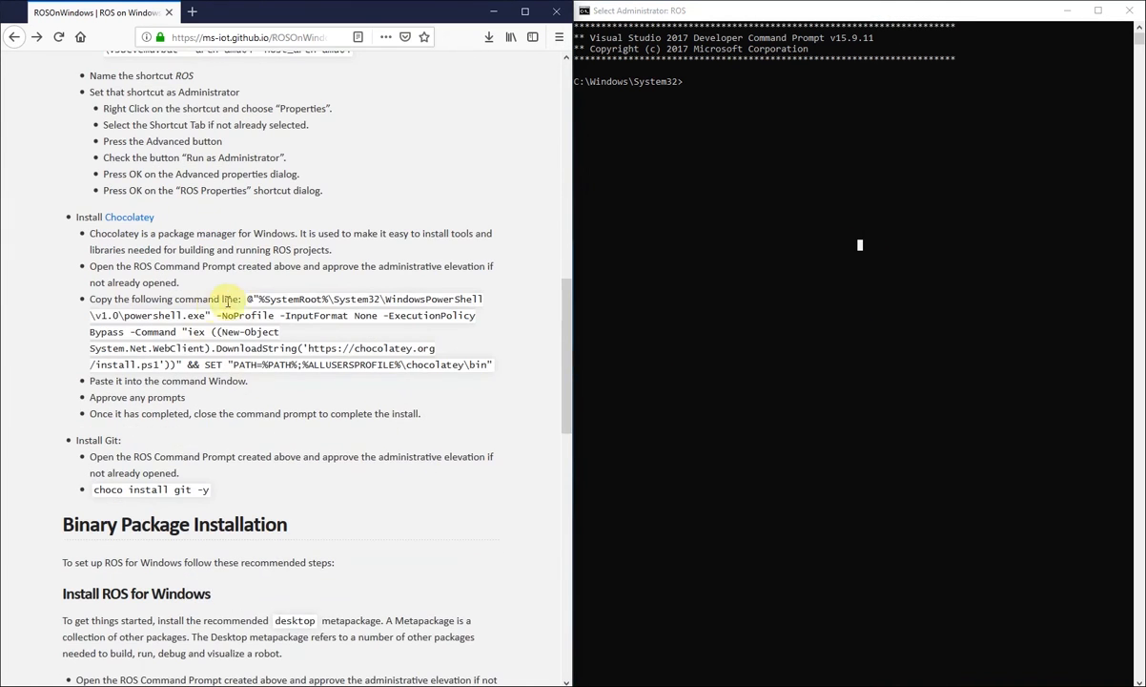
drag(246, 299, 279, 331)
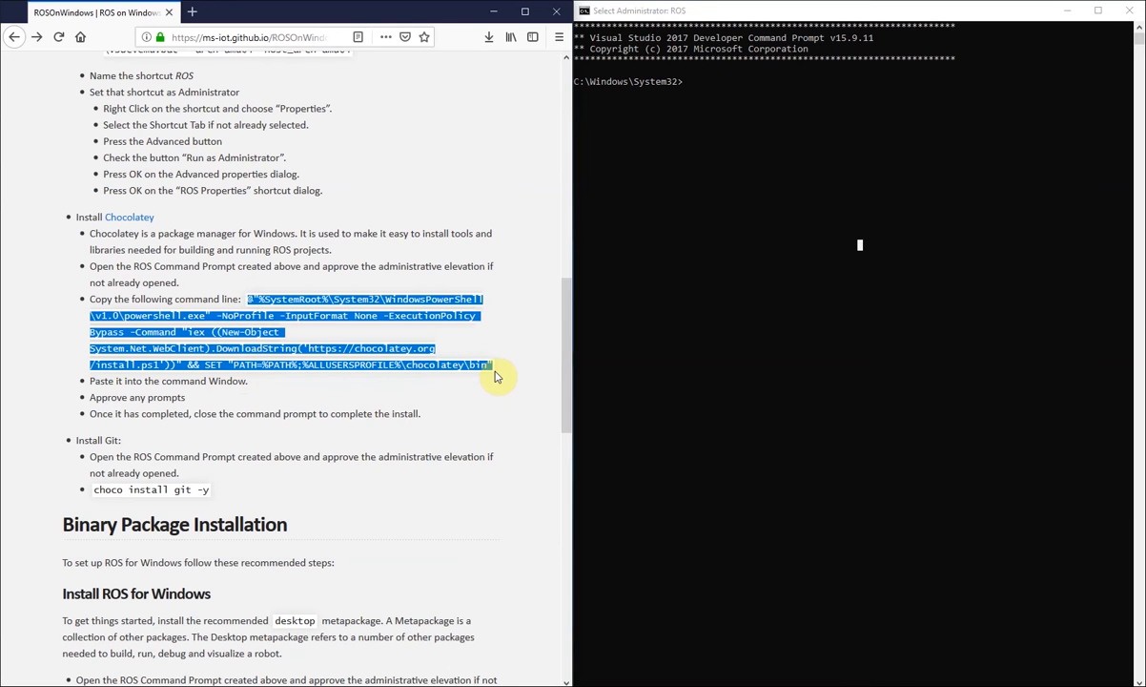
mouse_move(503, 377)
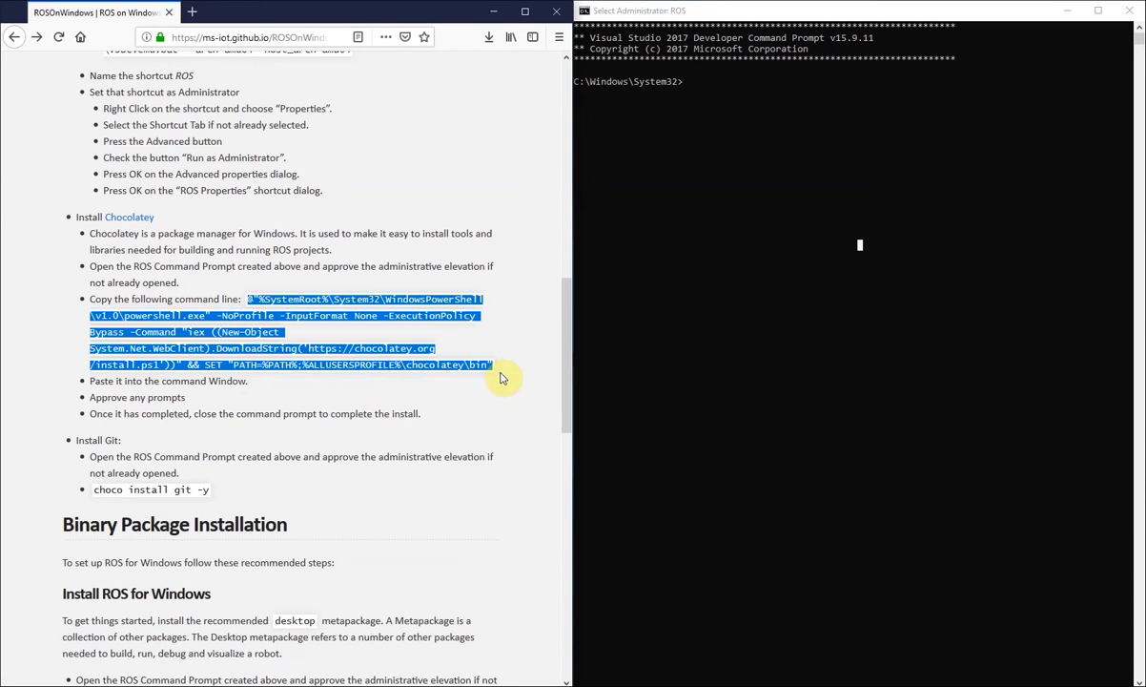
click(848, 192)
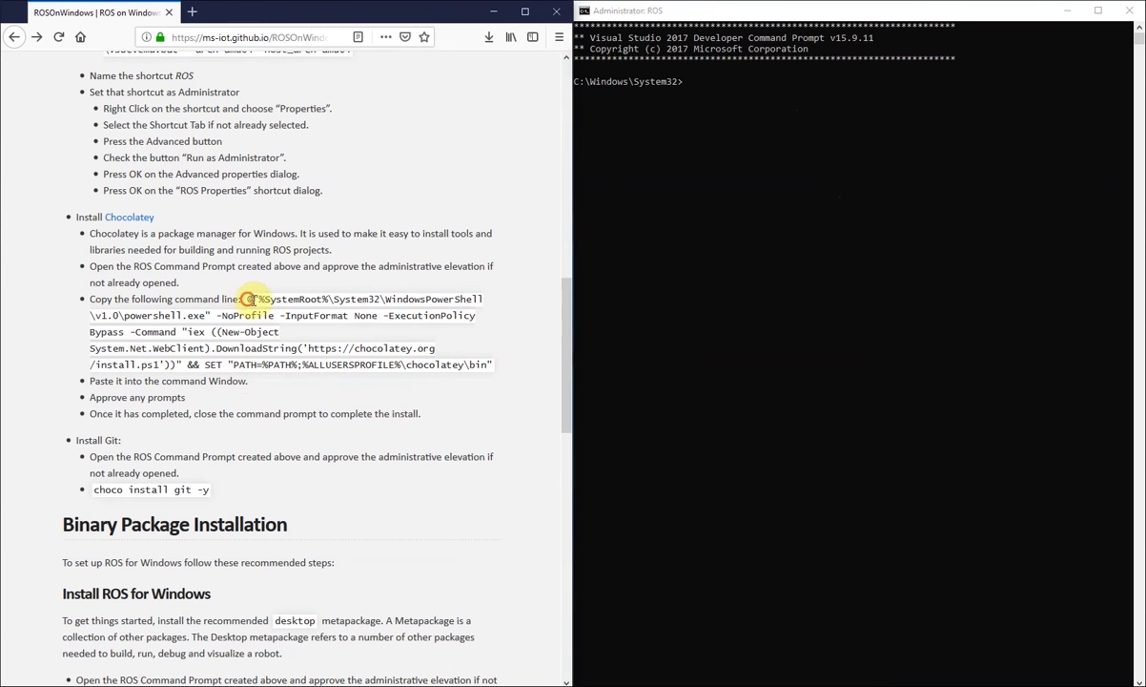
drag(246, 298, 494, 365)
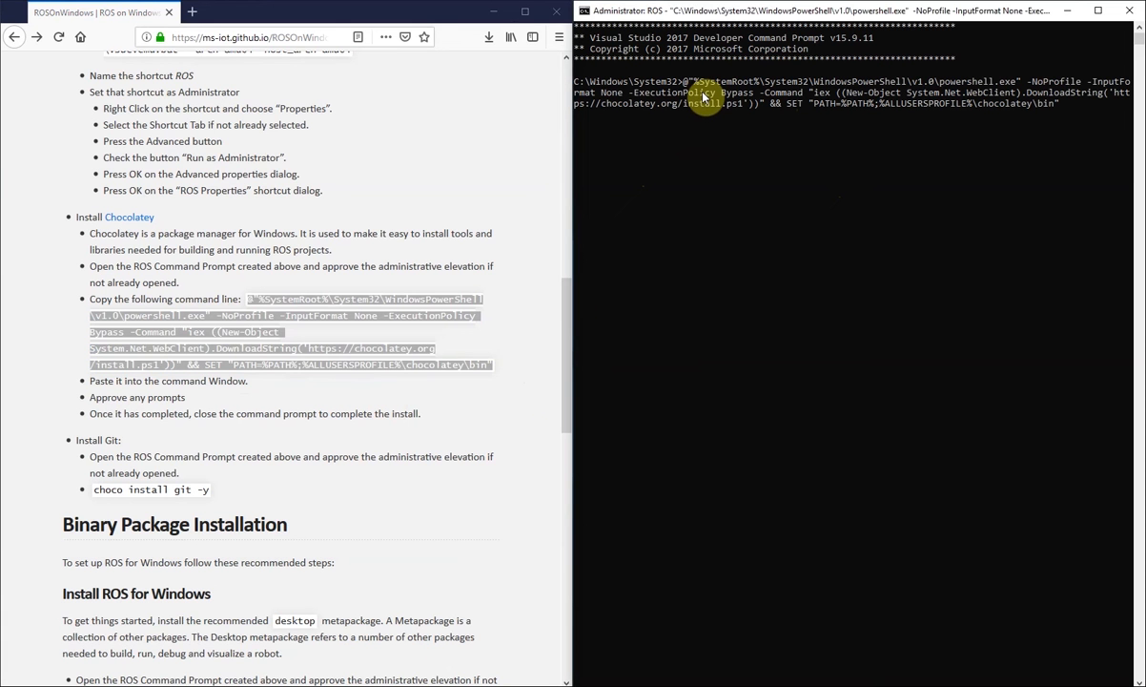
mouse_move(493, 455)
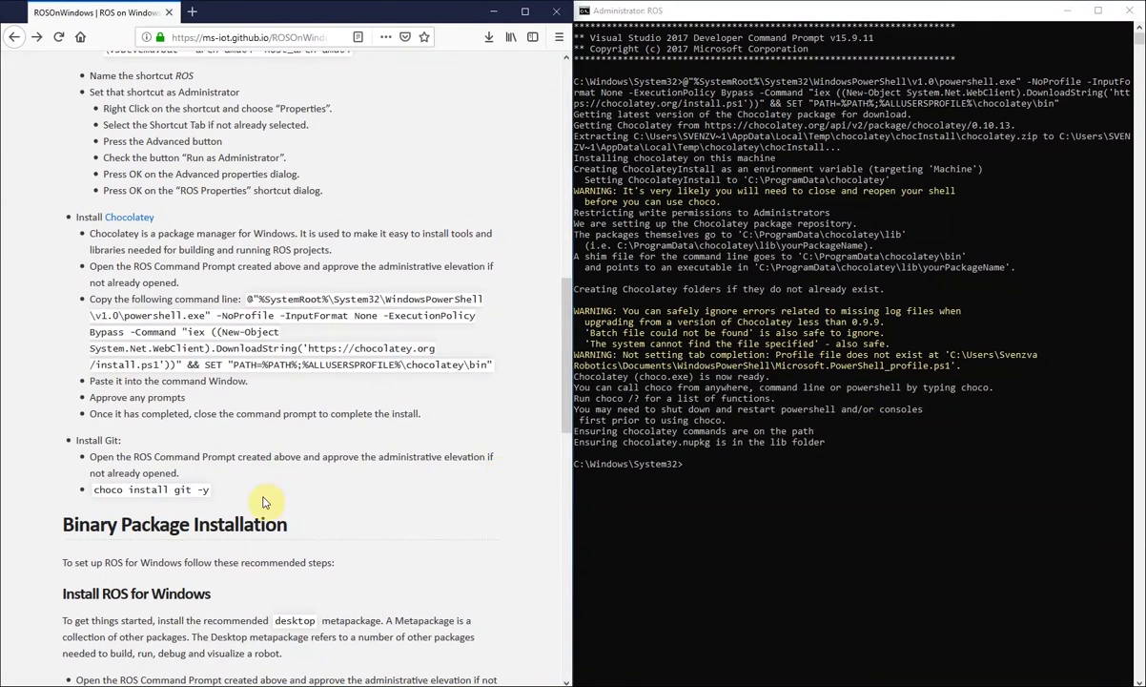
double_click(150, 490)
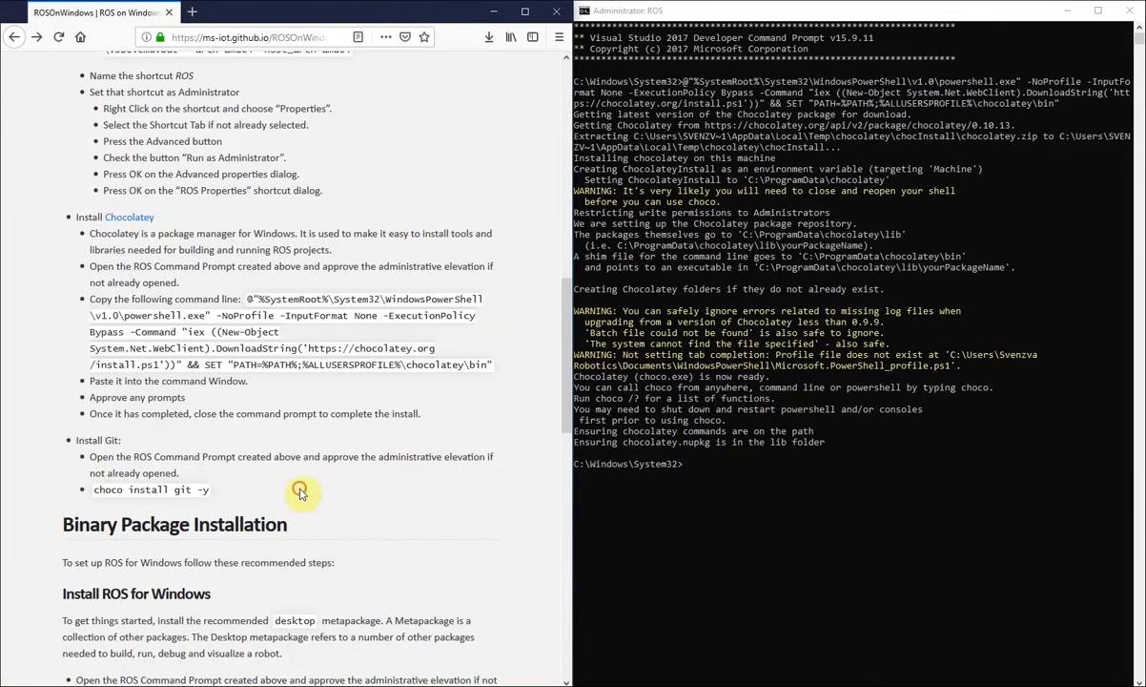
Run choco install git -y, which reports Git v2.21.0 already installed.
text(choco install git -y)
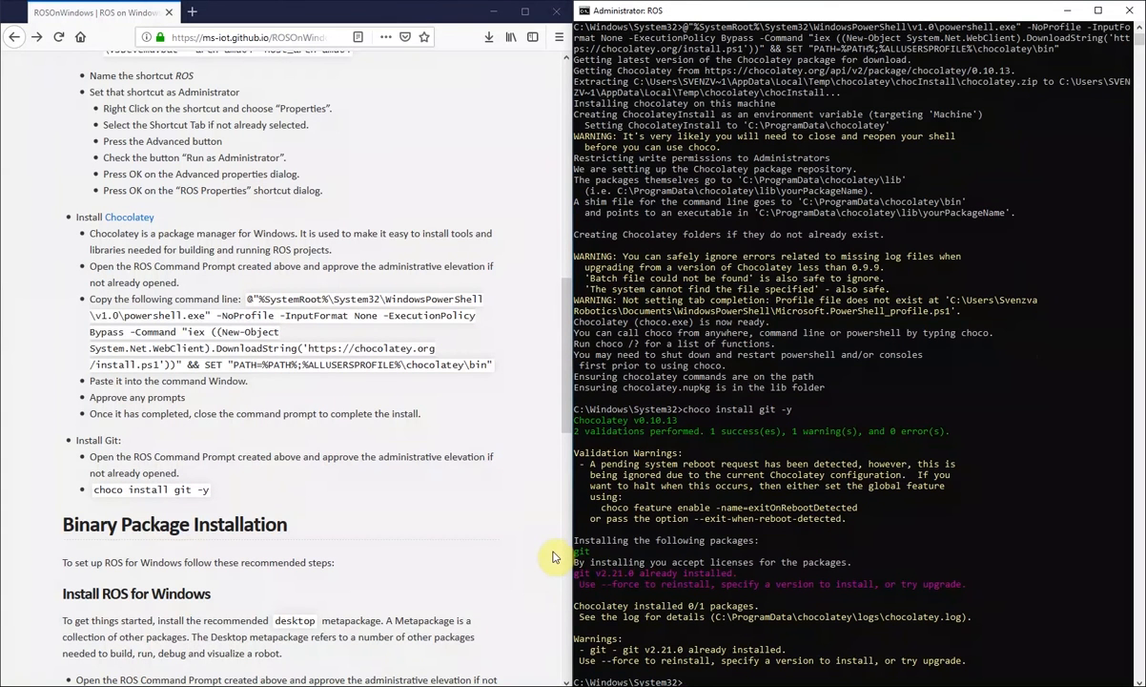
mouse_move(546, 509)
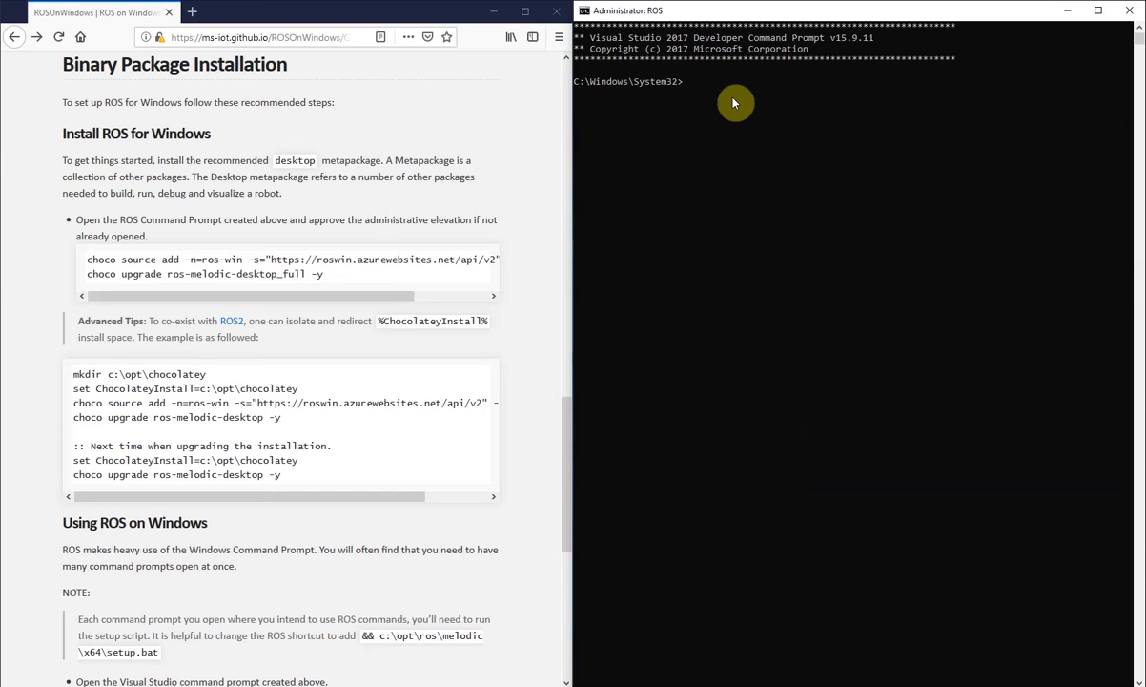
Run choco config set cacheLocation with the path c:\new_temp.
text(choco config set cacheLocation fullPath)
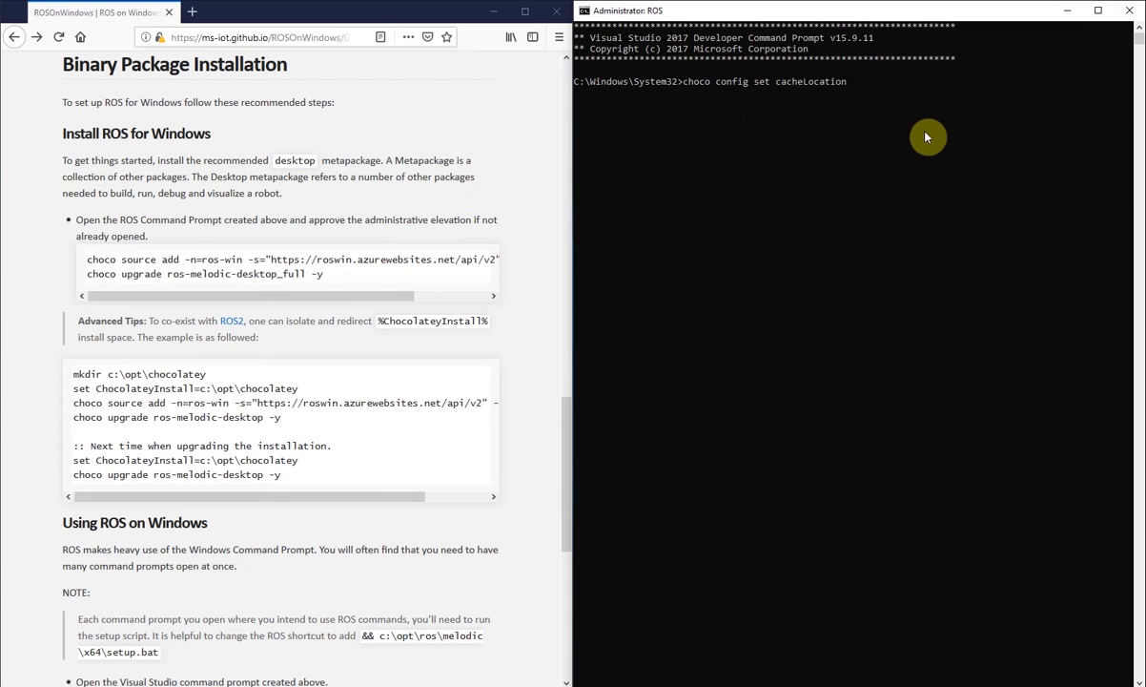
text(c:\)
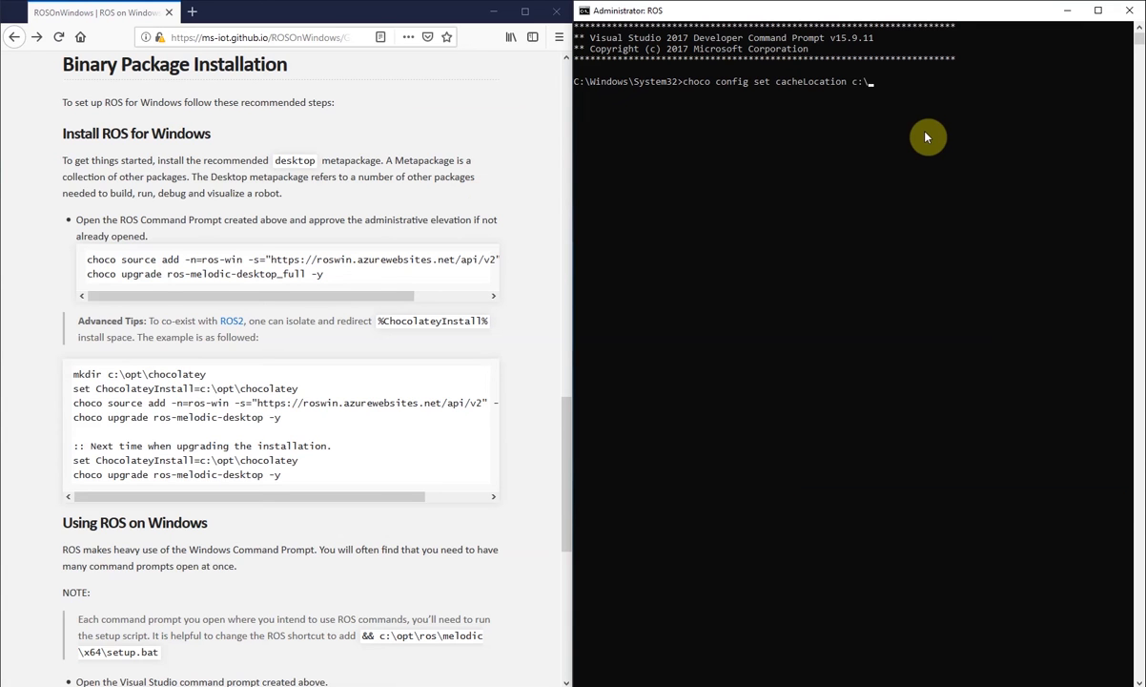
text(new_temp)
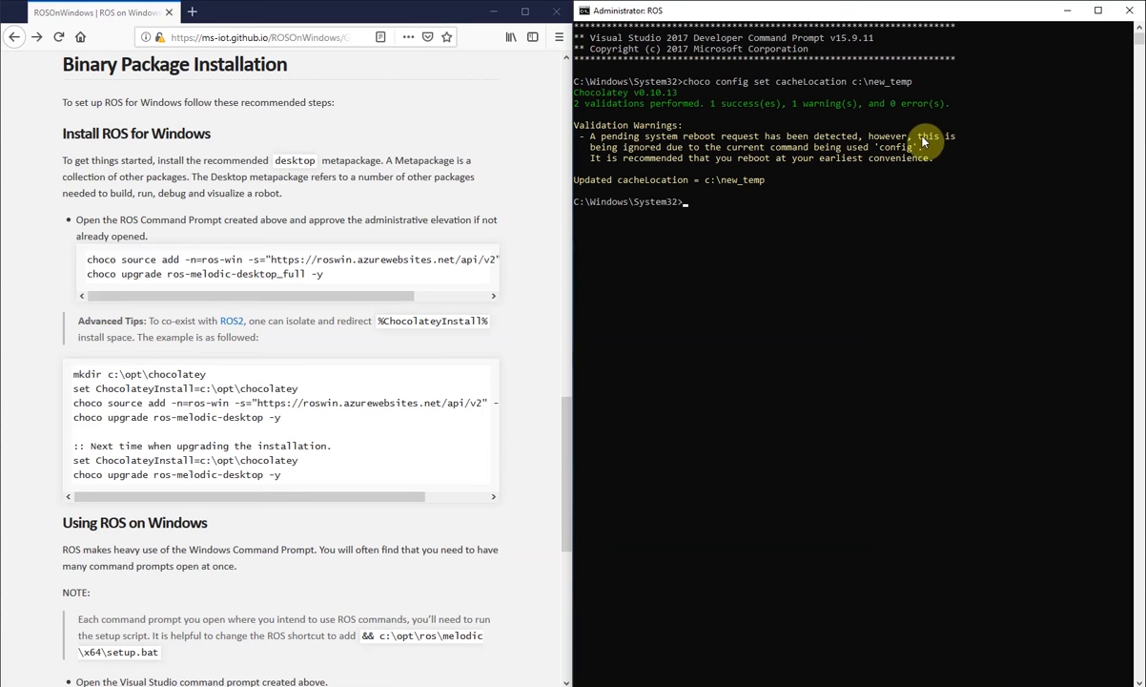
mouse_move(581, 287)
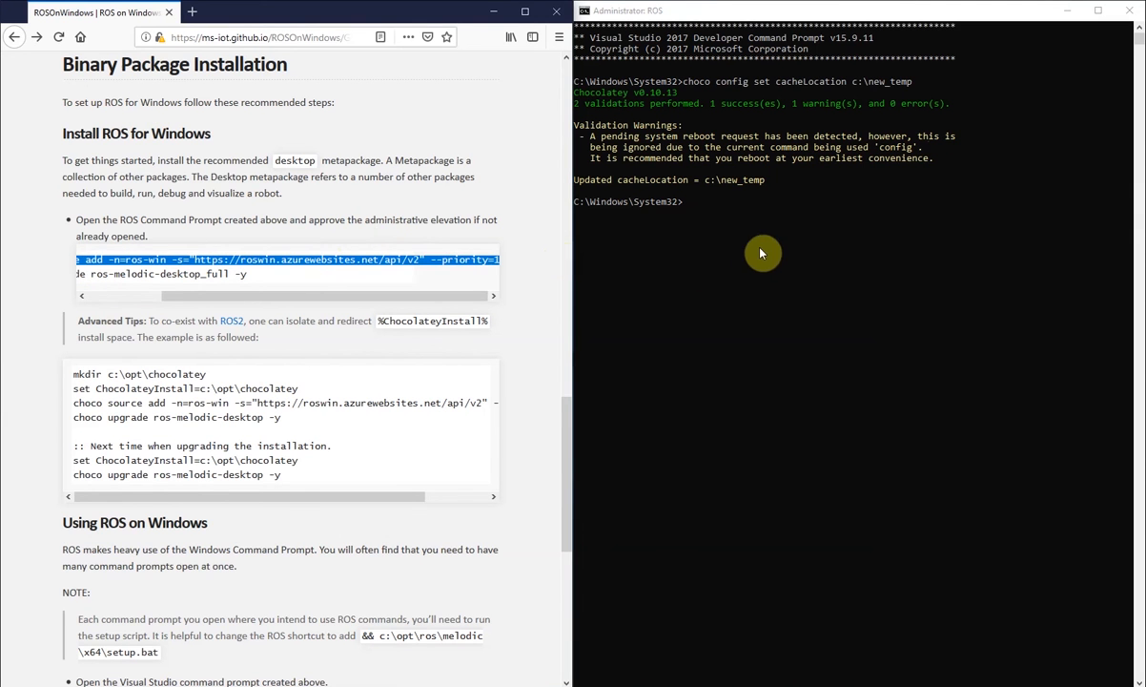
Add the ros-win source and run choco upgrade ros-melodic-desktop_full -y.
text(choco source add -n=ros-win -s="https://roswin.azurewebsites.net/api/v2" --priority=1)
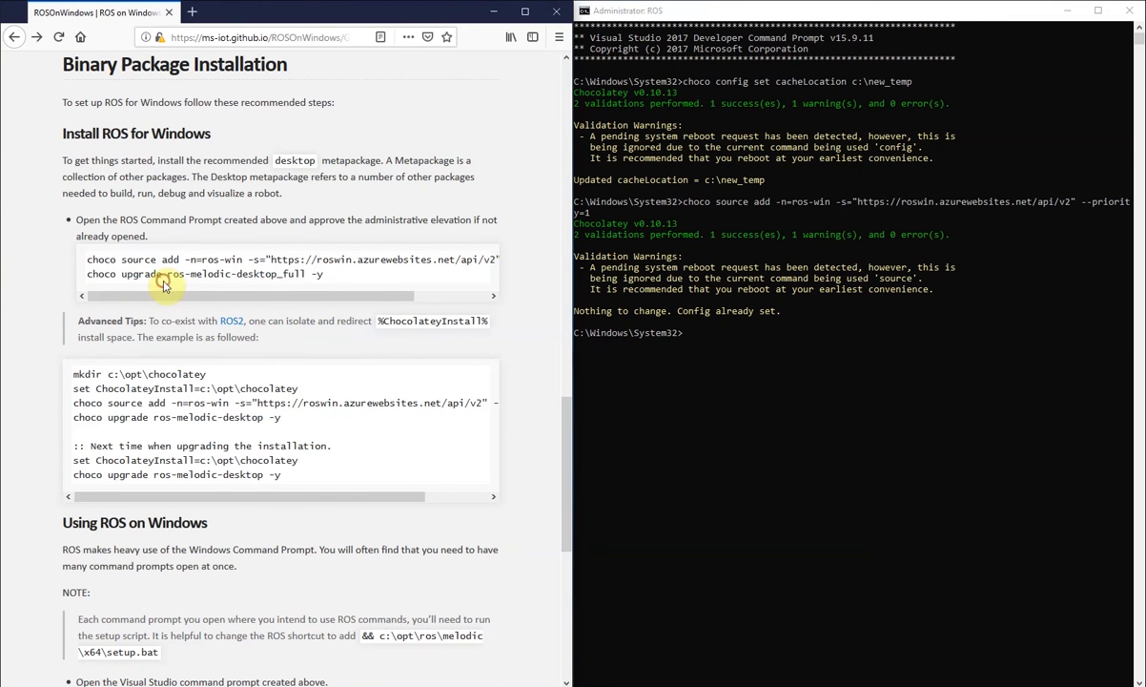
text(choco upgrade ros-melodic-desktop_full -y)
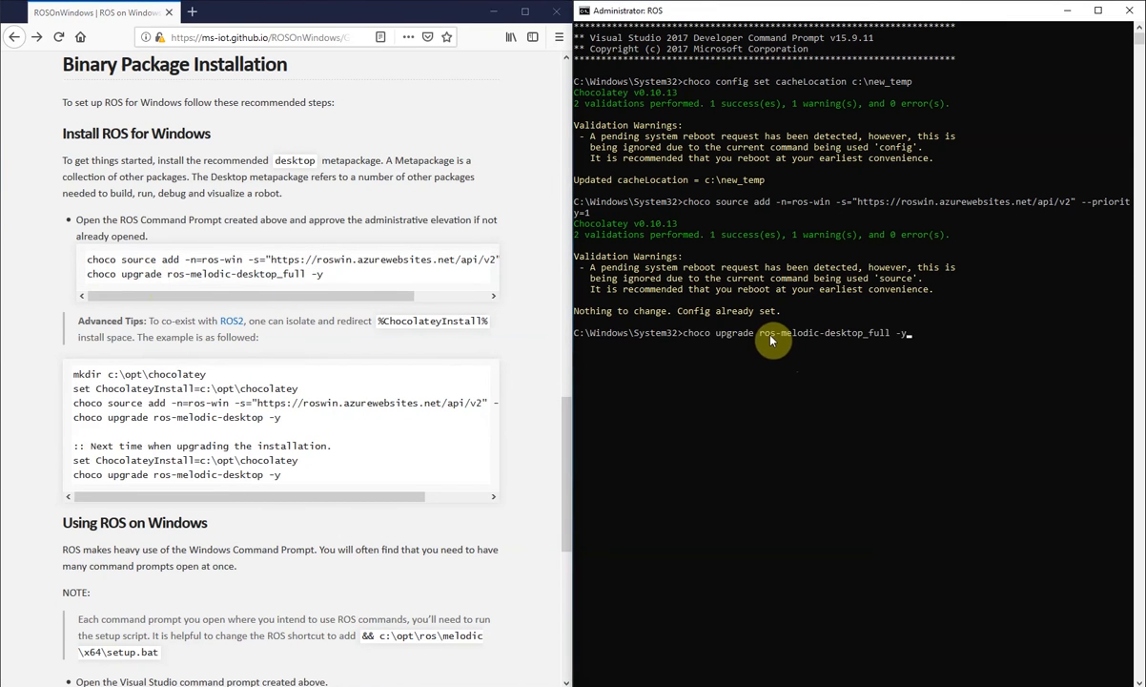
key(enter)
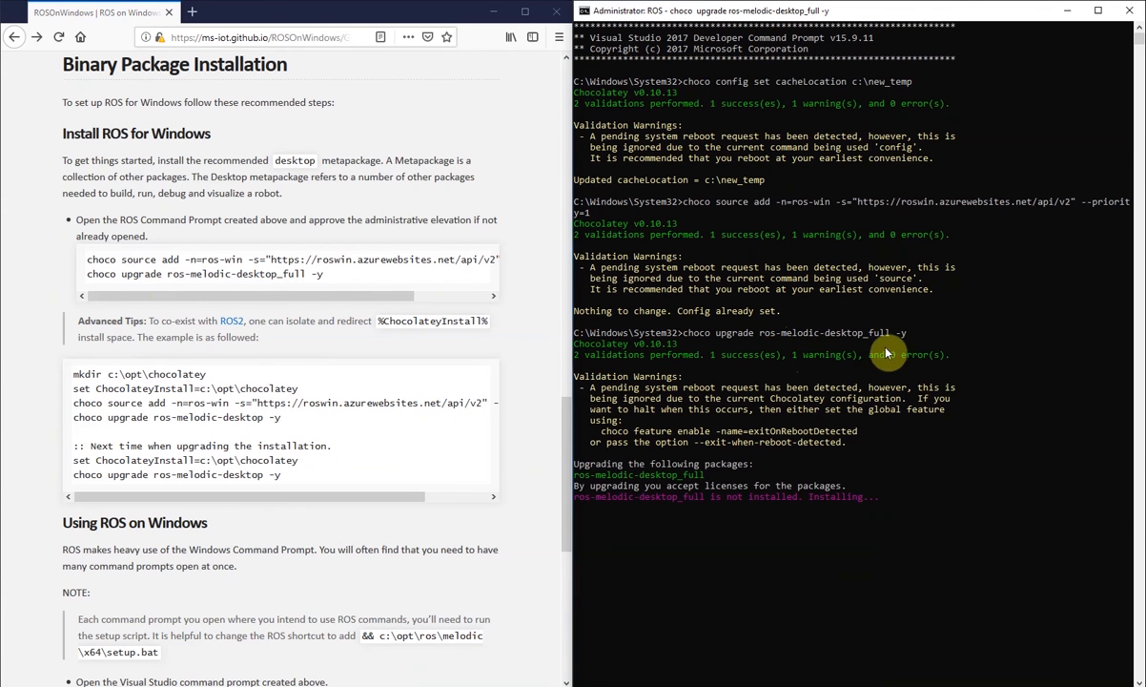
mouse_move(966, 369)
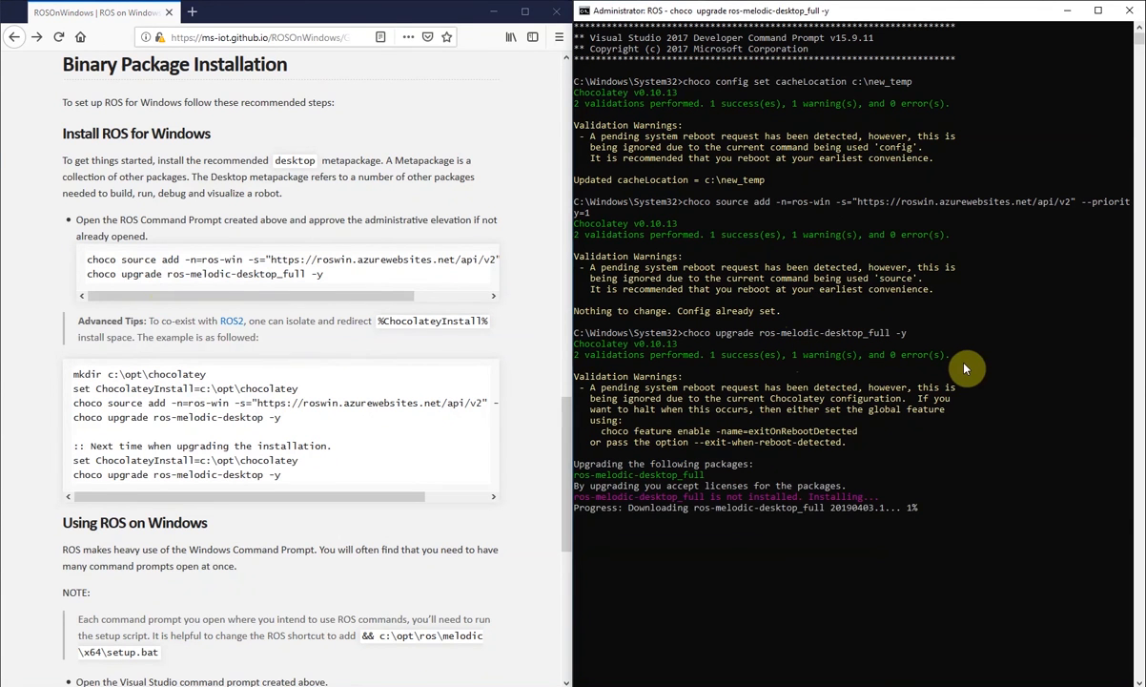
mouse_move(521, 500)
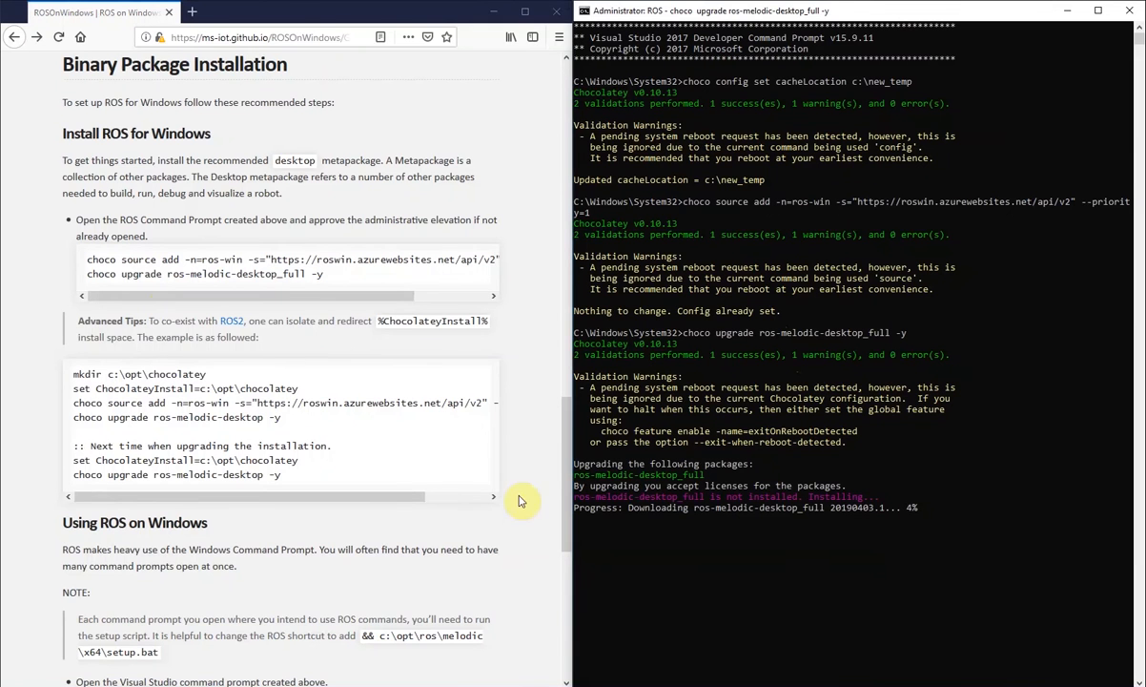
mouse_move(525, 461)
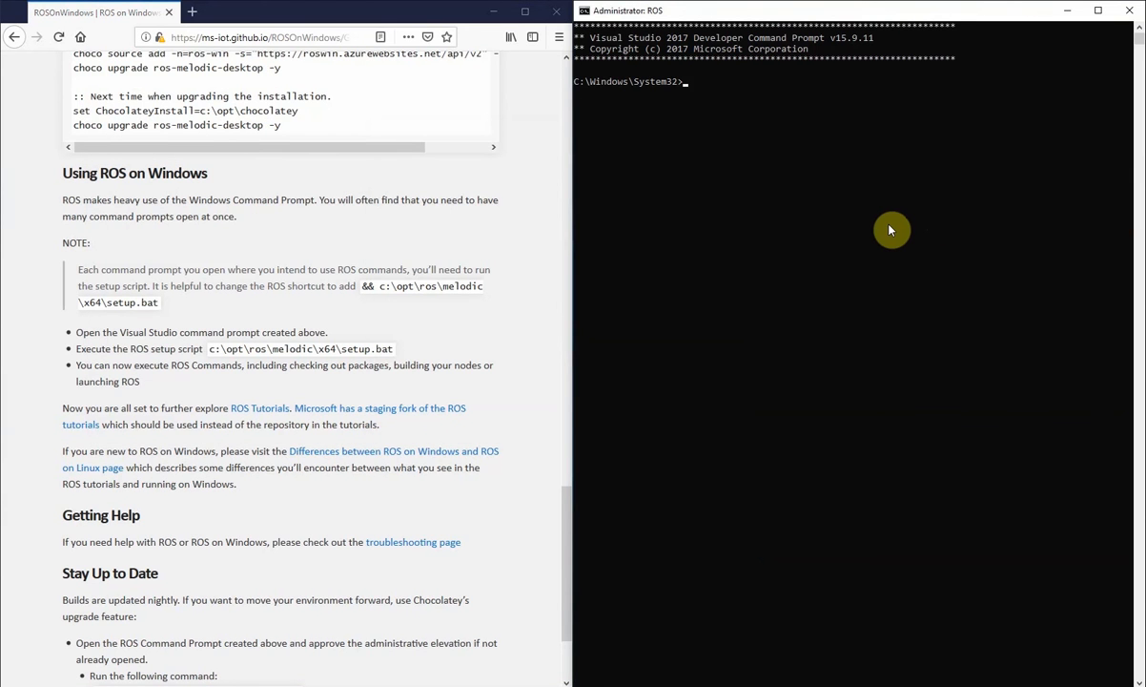
Start roscore after c:\opt\ros\melodic\x64\setup.bat, confirm rostopic list shows /rosout and /rosout_agg, then close that prompt.
text(roscore)
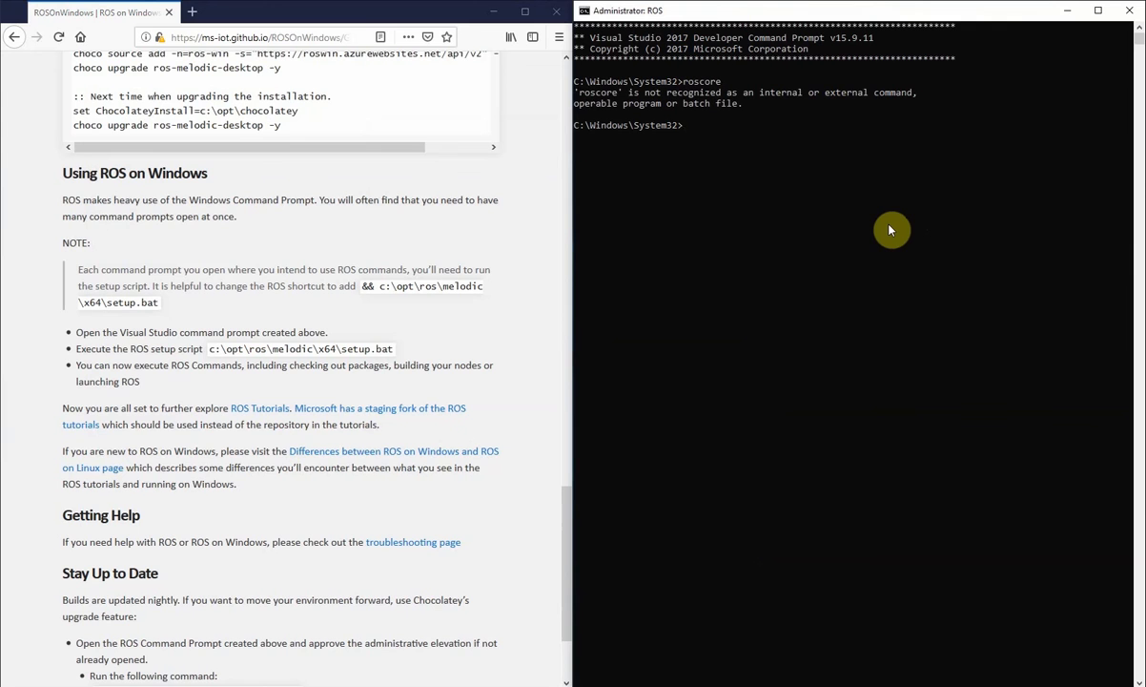
mouse_move(615, 125)
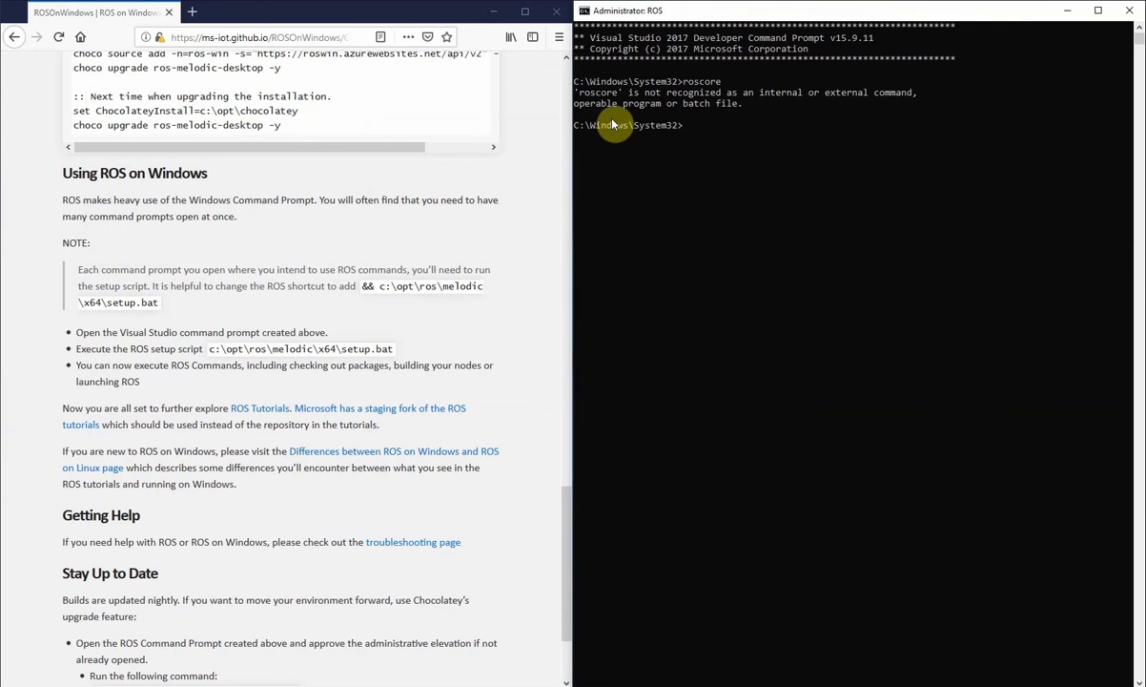
mouse_move(543, 371)
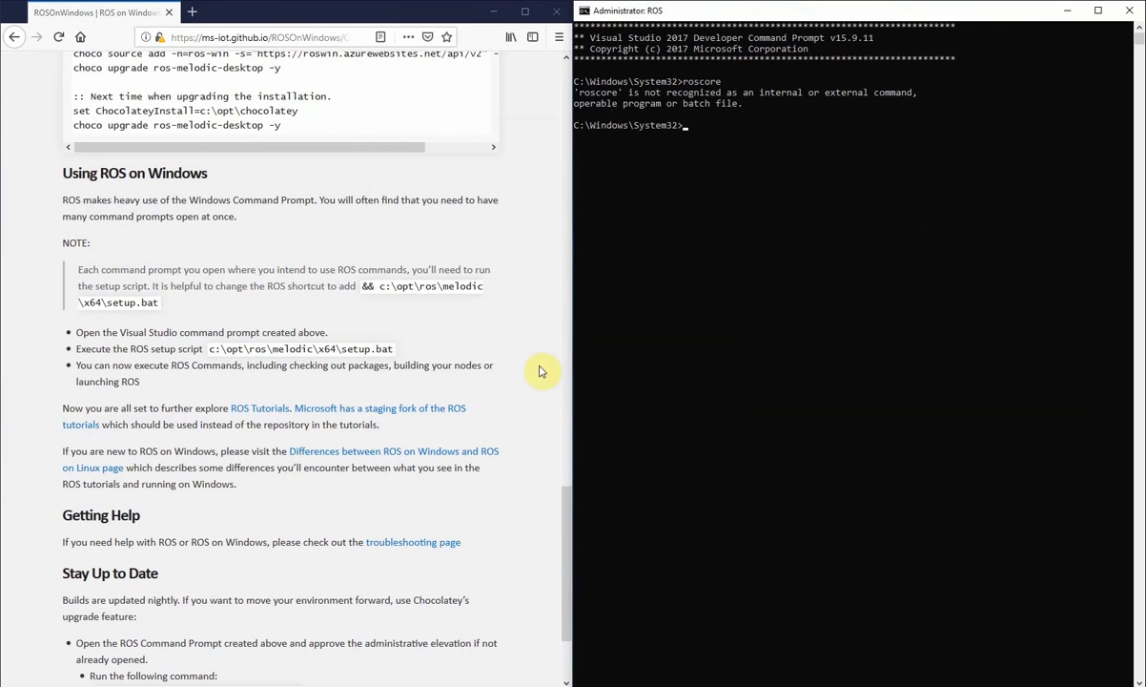
scroll(down, 3)
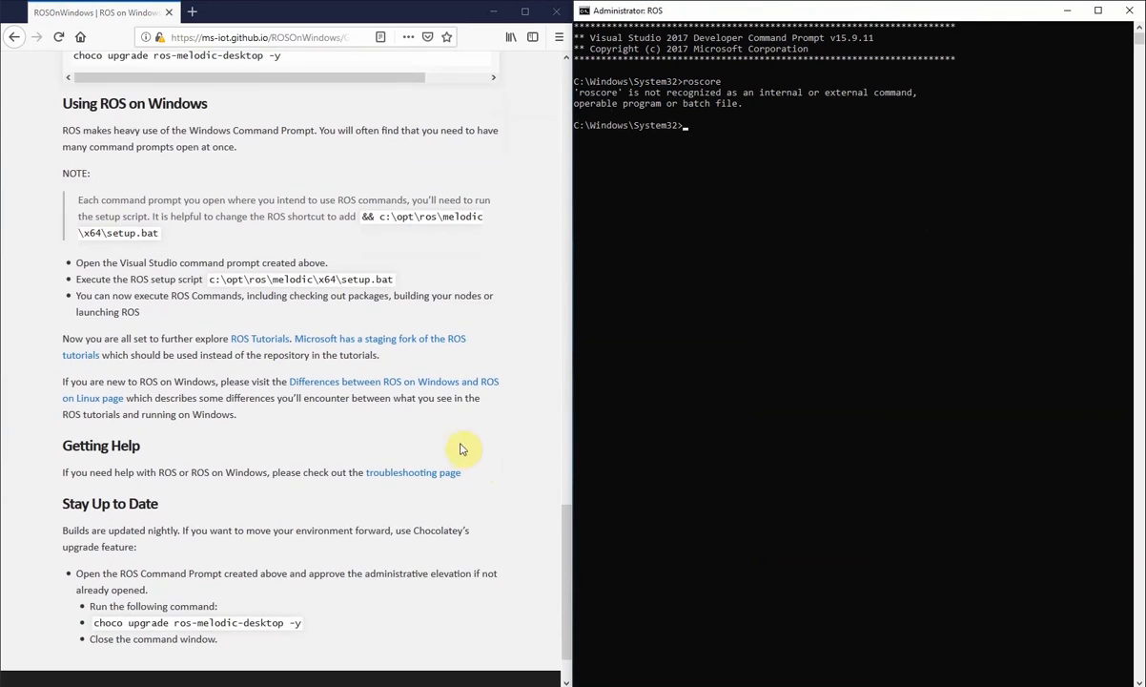
double_click(291, 278)
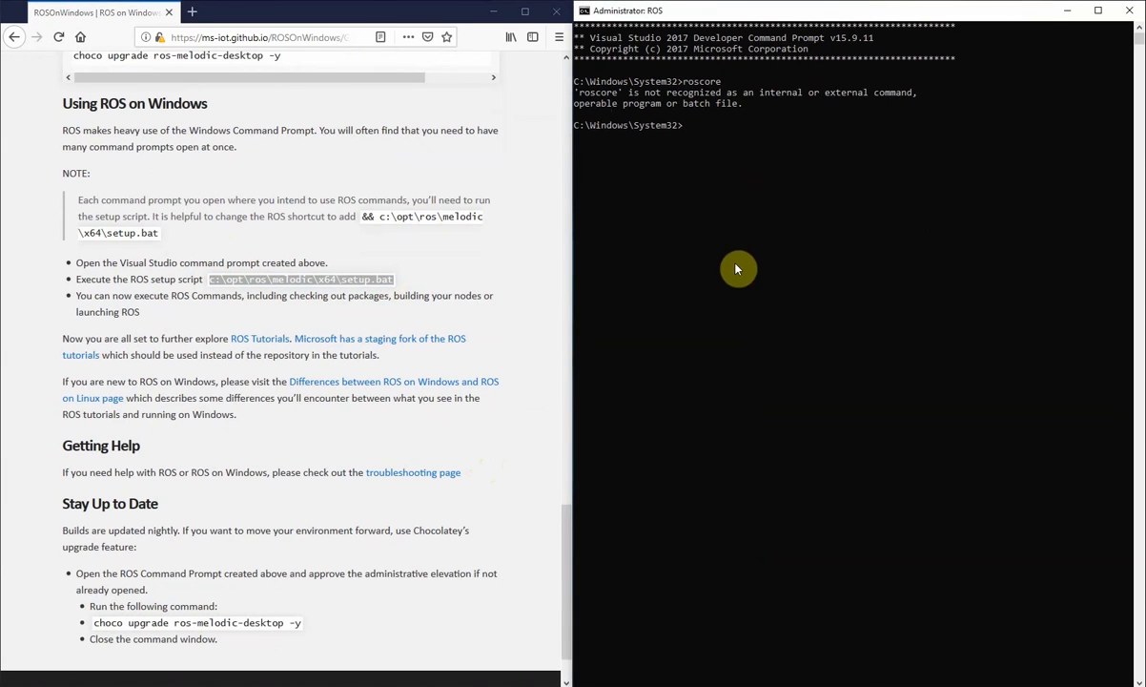
text(c:\opt\ros\melodic\x64\setup.bat)
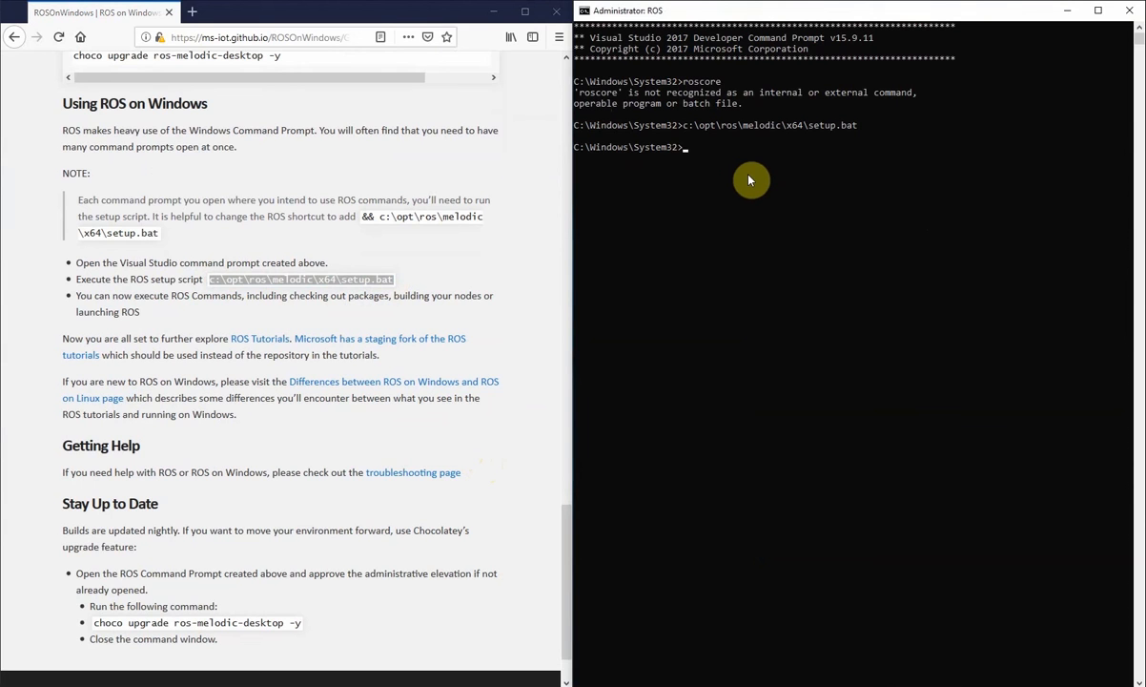
text(roscore)
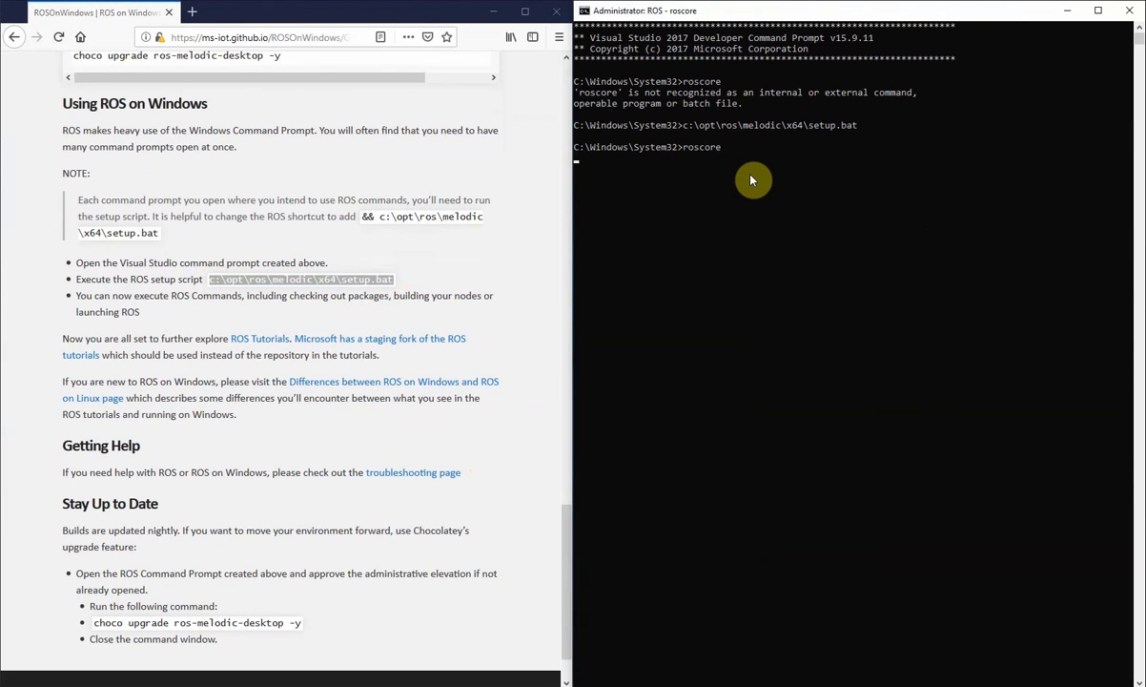
mouse_move(894, 198)
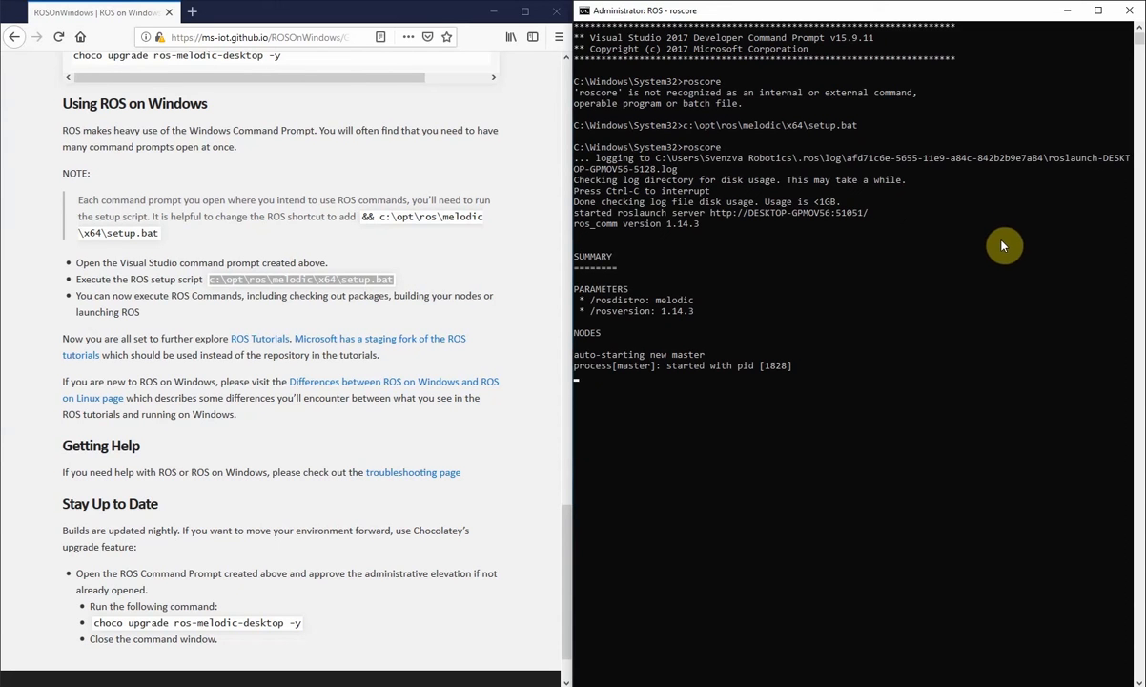
mouse_move(1083, 263)
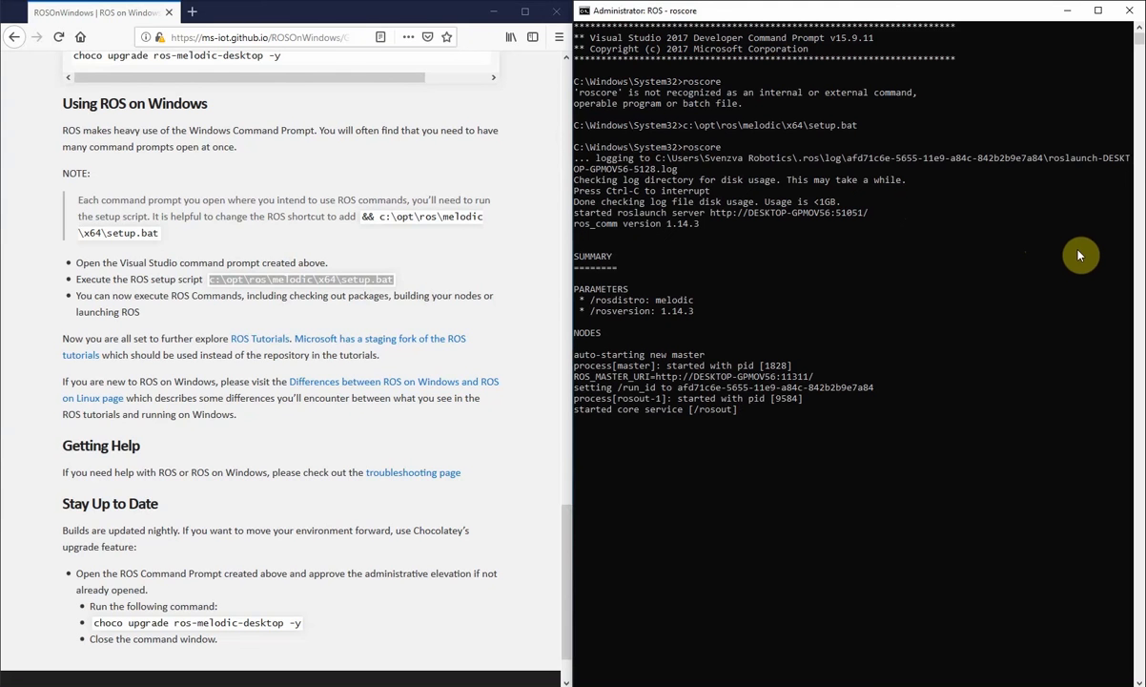
mouse_move(987, 40)
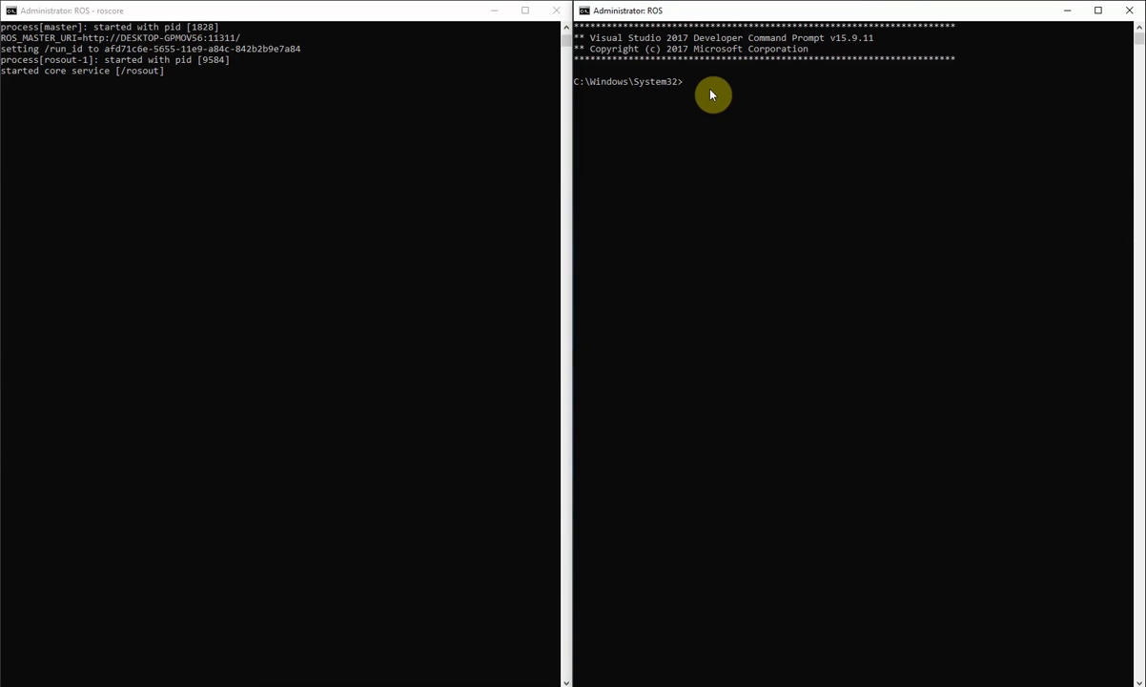
text(rostopic list)
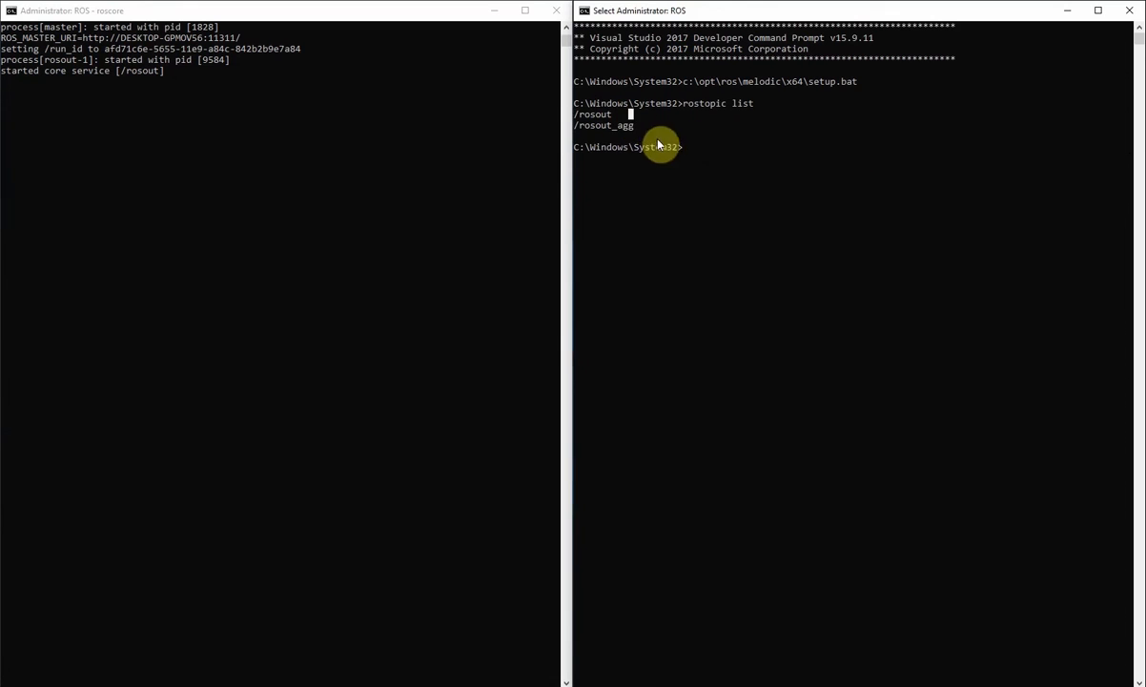
click(1130, 10)
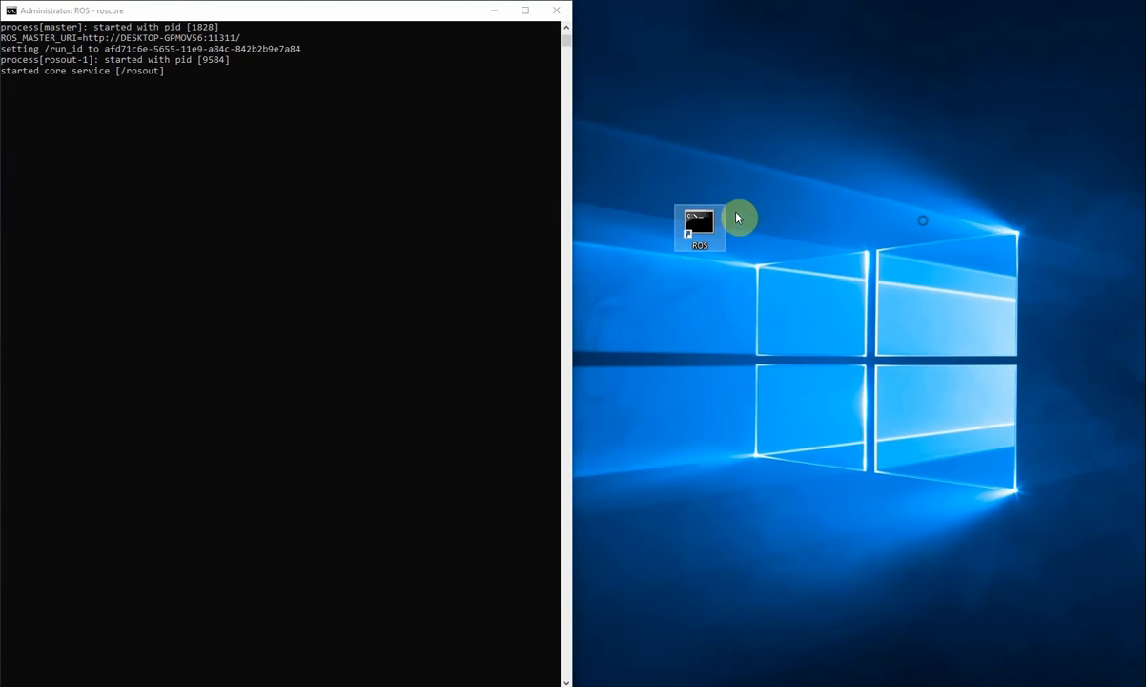
Append '&& c:\opt\ros\melodic\x64\setup.bat' to the ROS shortcut's Target and launch the shortcut.
right_click(700, 224)
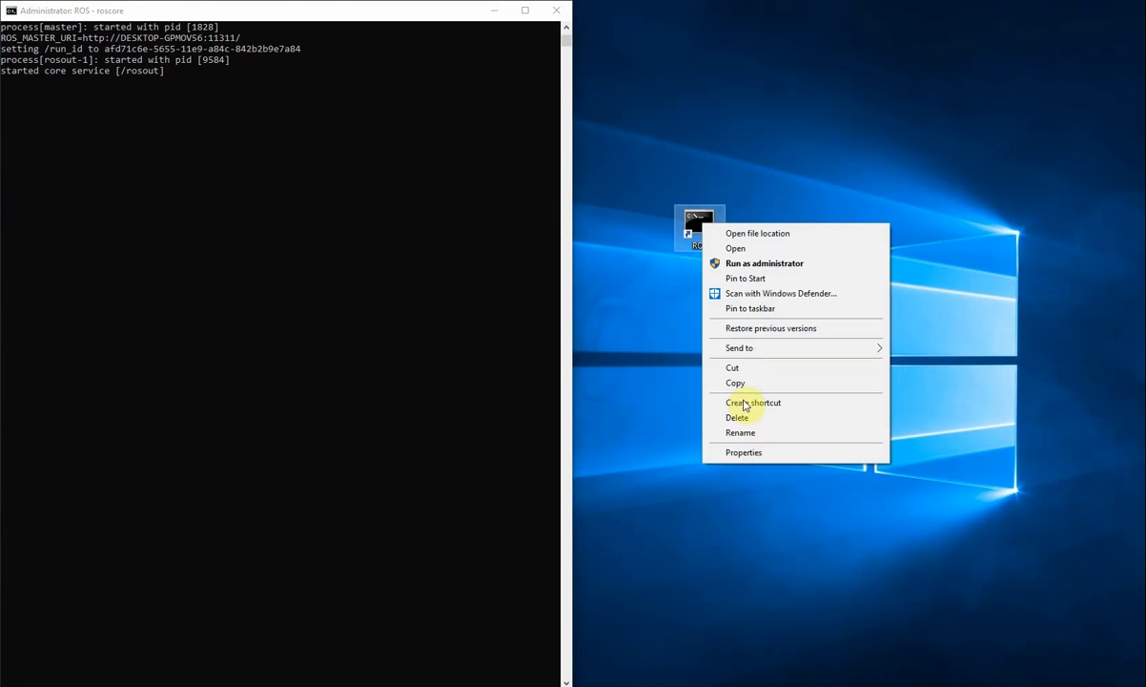
click(744, 452)
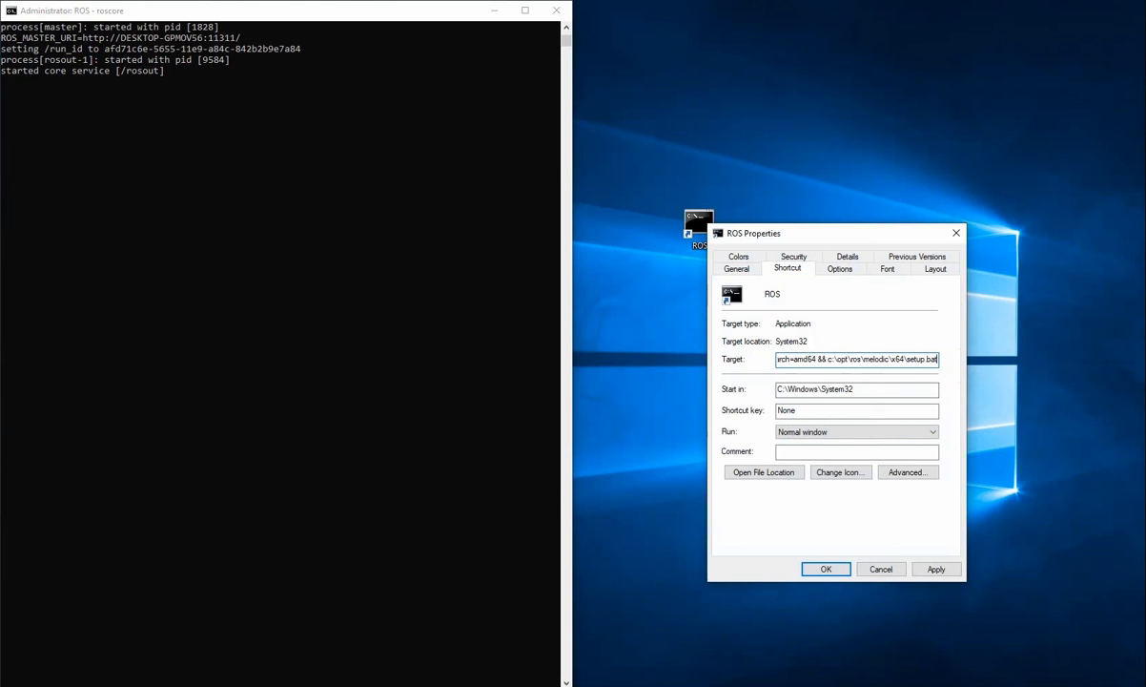
double_click(830, 359)
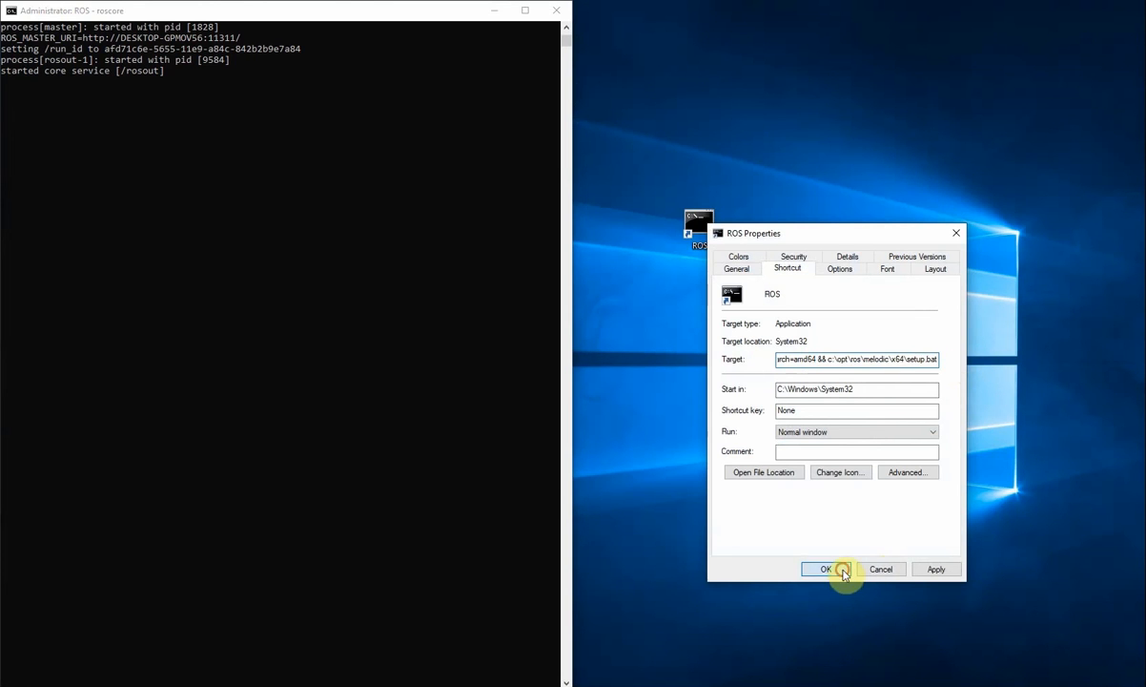
click(826, 568)
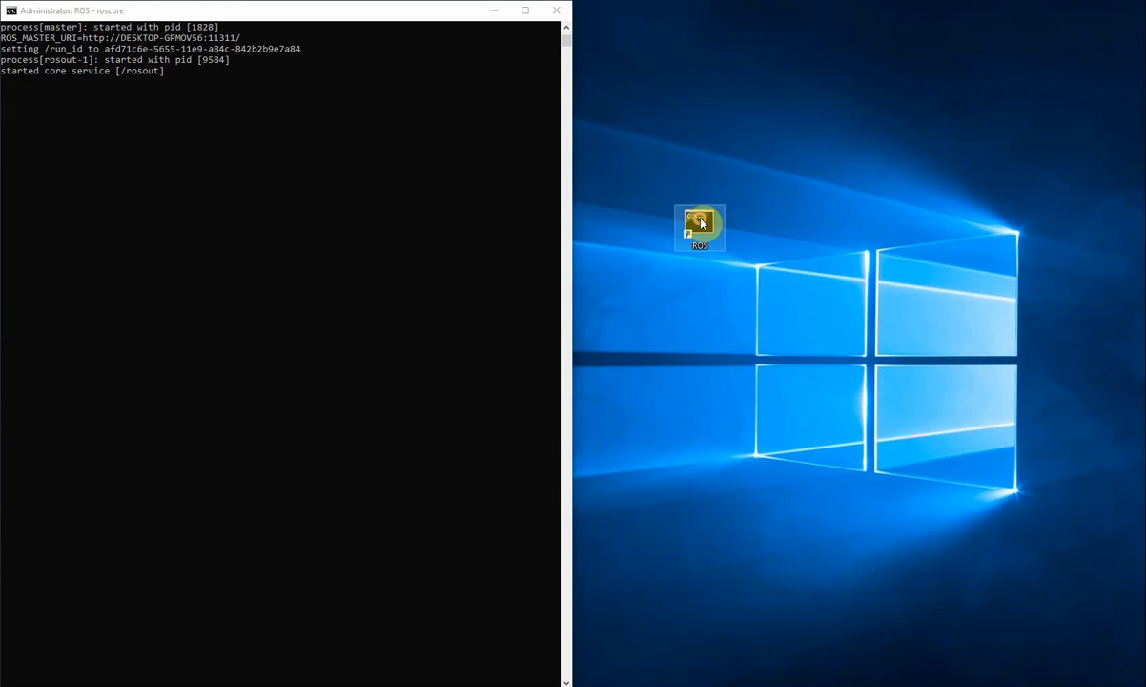
double_click(700, 226)
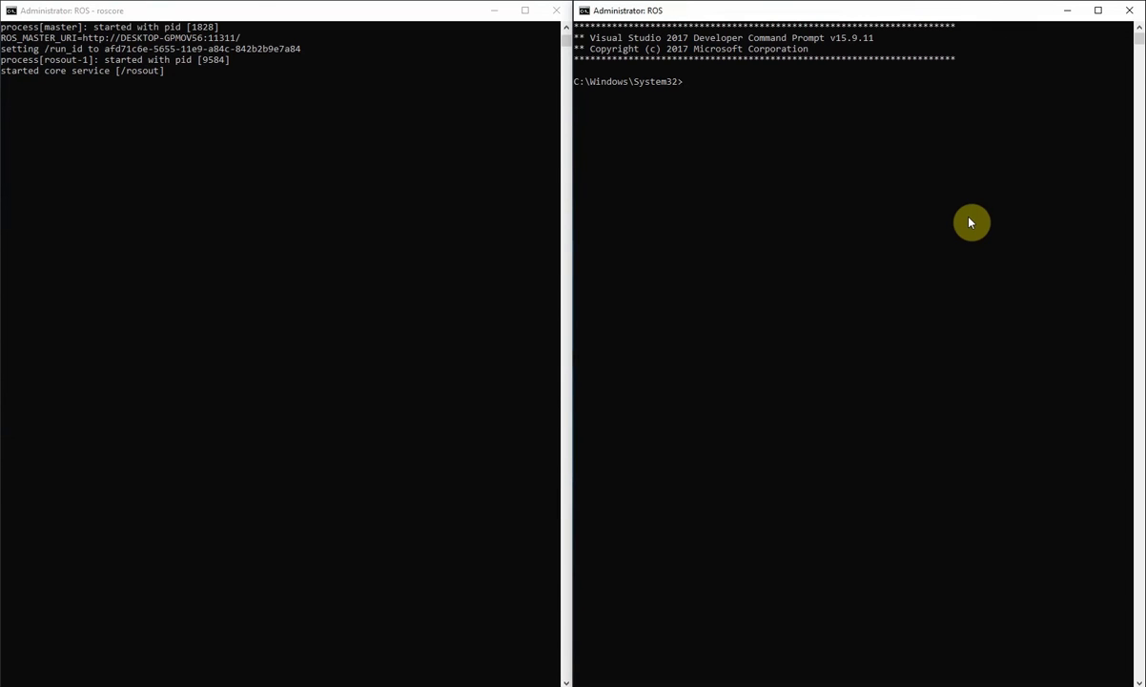
Run rostopic list in the shortcut's prompt, stop roscore with Ctrl+C, and close both windows.
text(rostopic list)
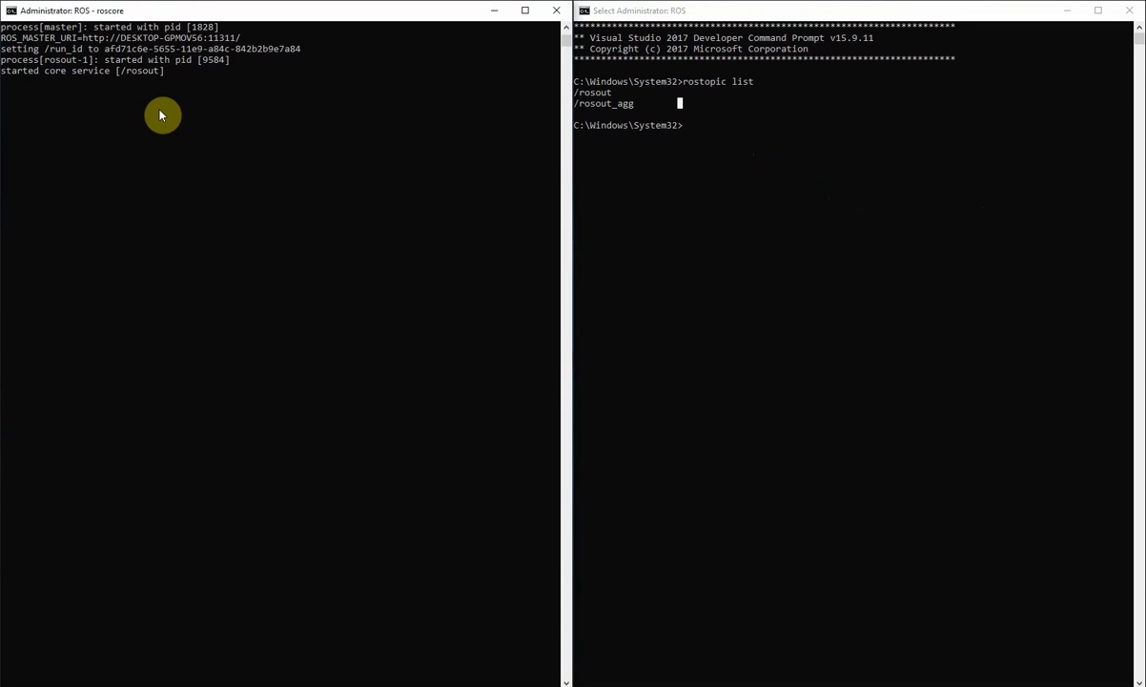
key(ctrl+c)
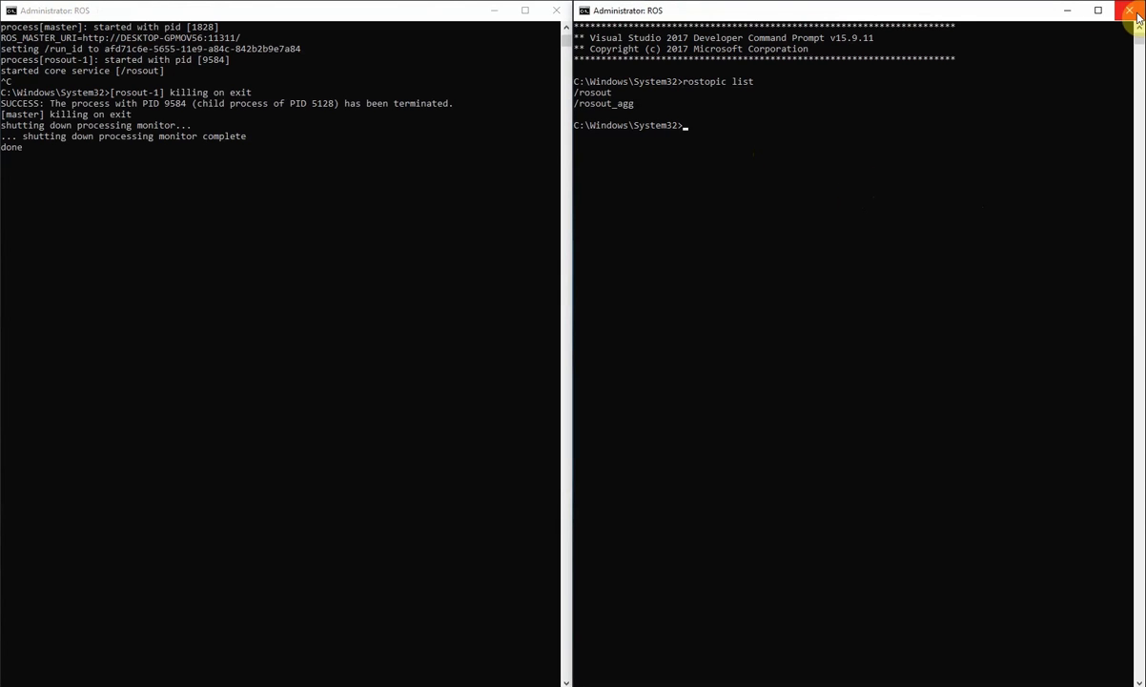
click(1136, 10)
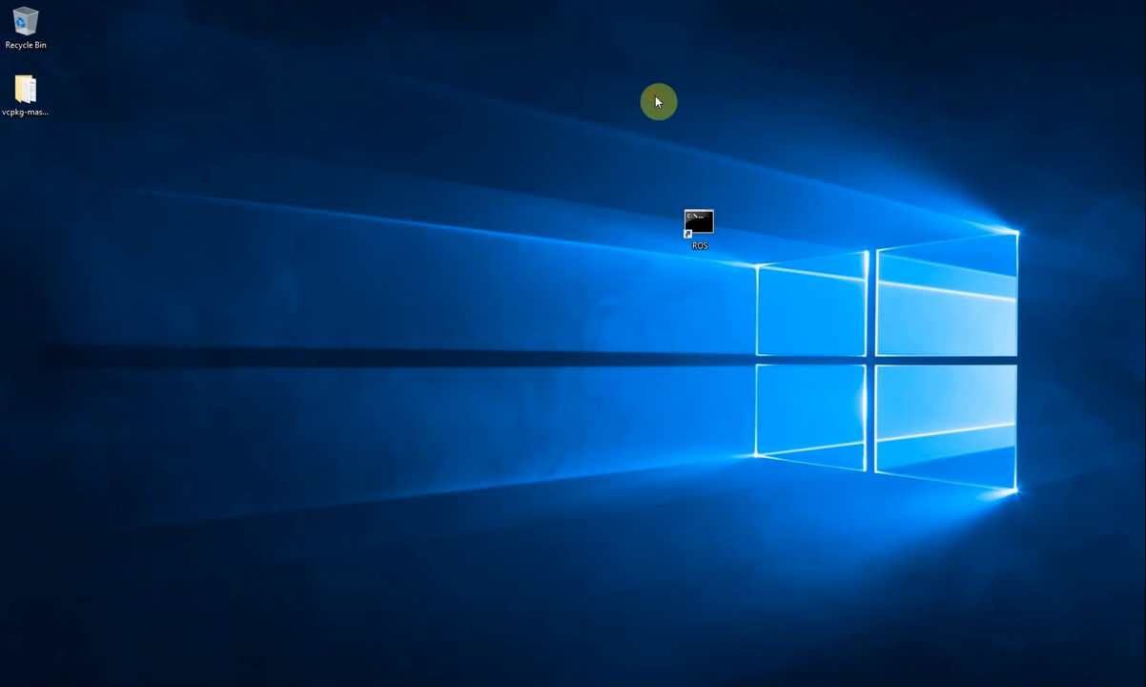
click(700, 227)
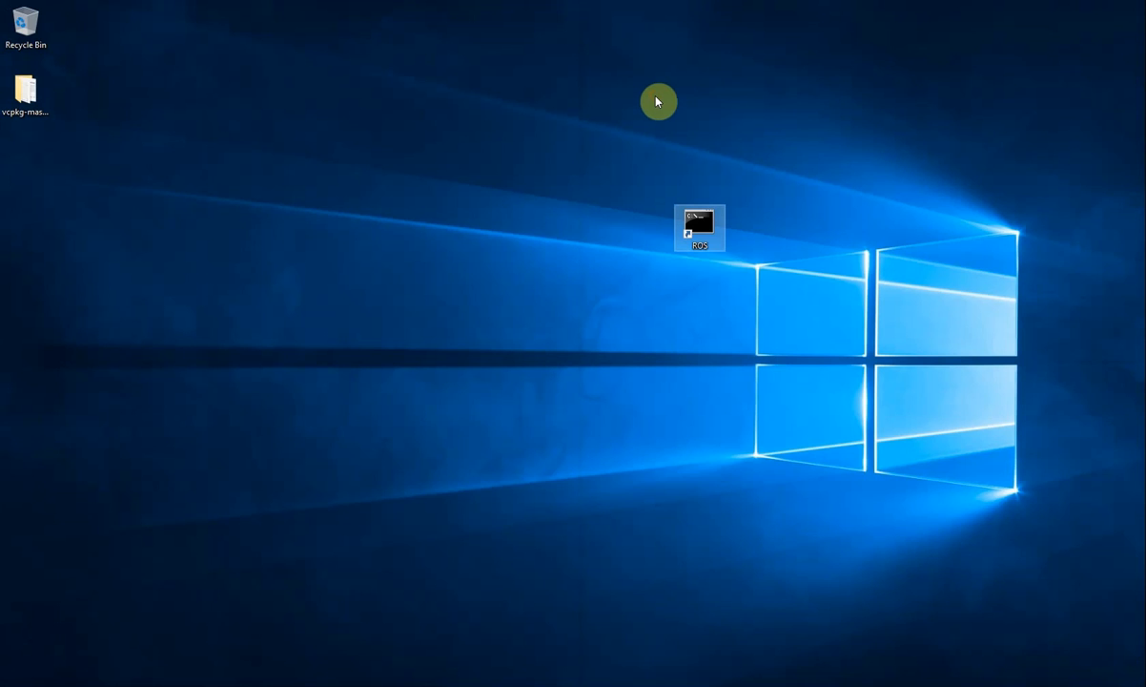